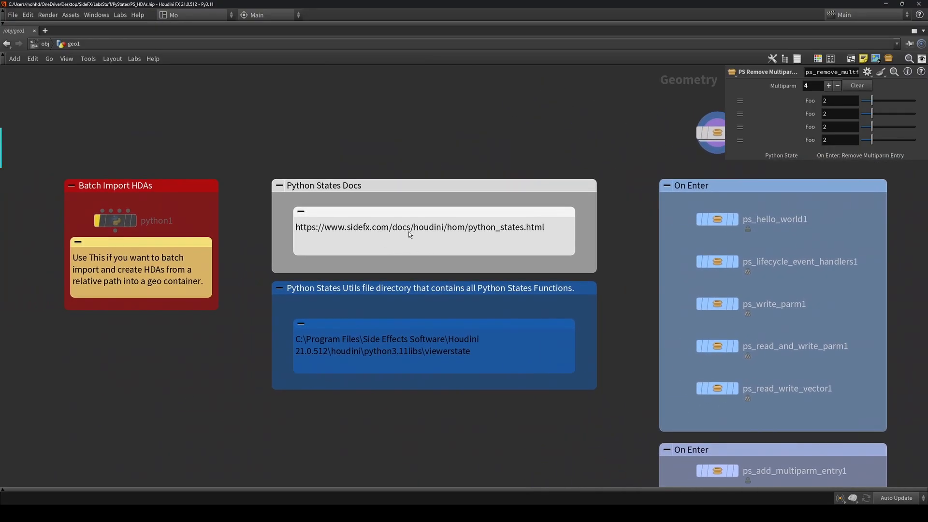
- Read the Python States documentation, highlighting the onExit lifecycle handler
{"action": "left_click", "coordinate": [419, 227]}
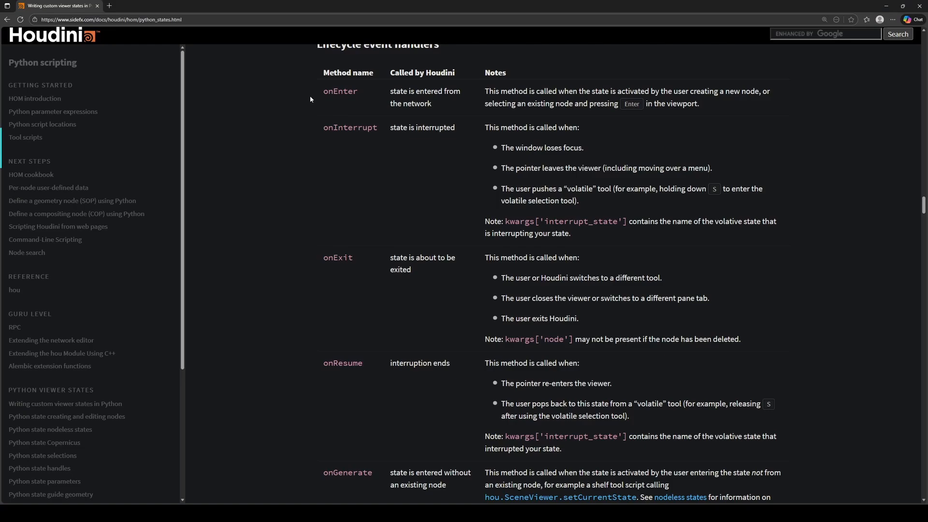
{"action": "double_click", "coordinate": [338, 257]}
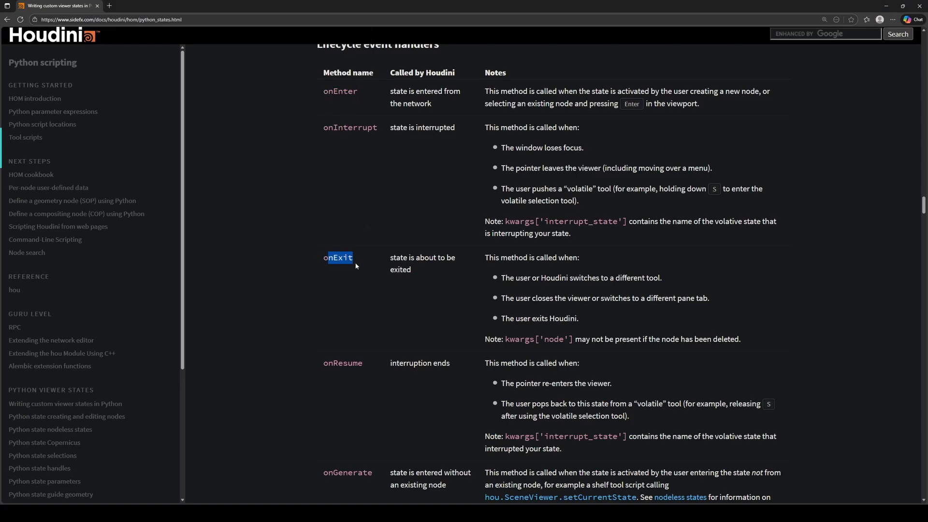
{"action": "scroll", "scroll_direction": "down", "scroll_amount": 3}
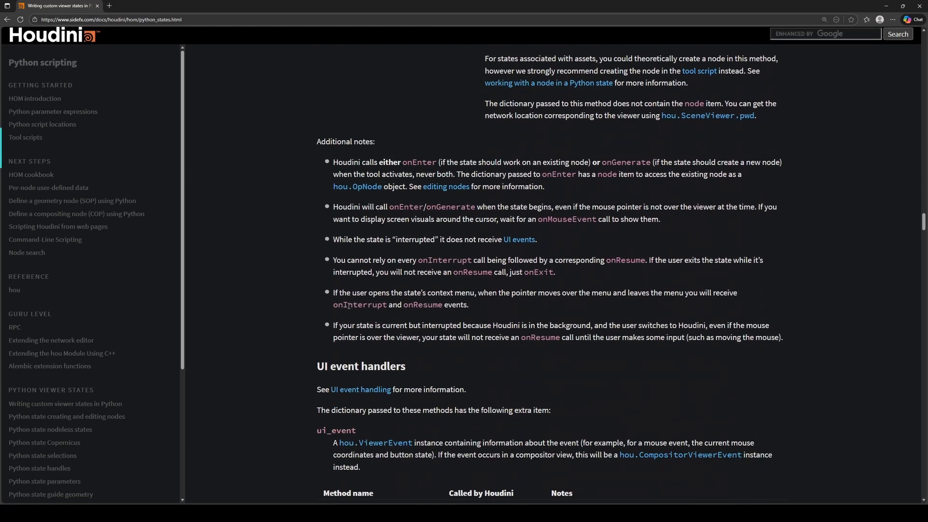
{"action": "scroll", "scroll_direction": "down", "scroll_amount": 3}
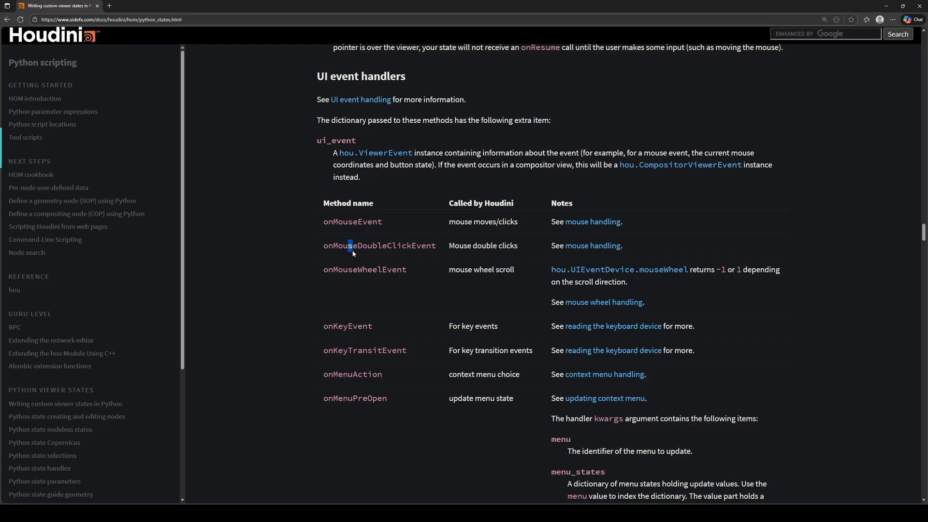
{"action": "scroll", "scroll_direction": "down", "scroll_amount": 3}
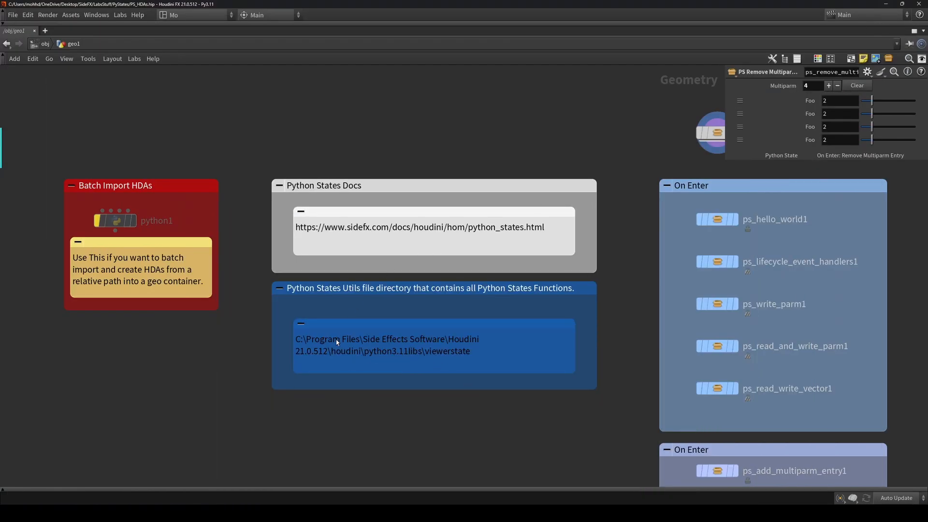
{"action": "mouse_move", "coordinate": [536, 498]}
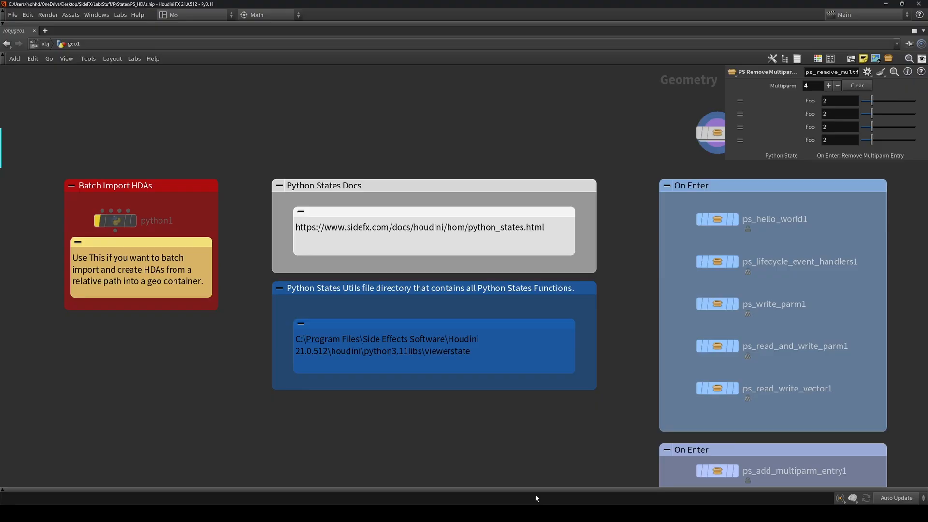
{"action": "mouse_move", "coordinate": [419, 354]}
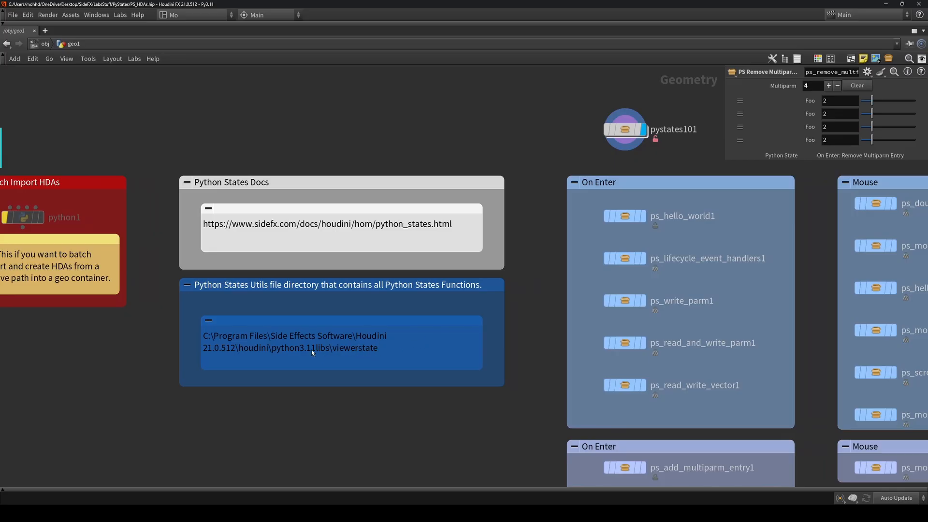
{"action": "mouse_move", "coordinate": [399, 363]}
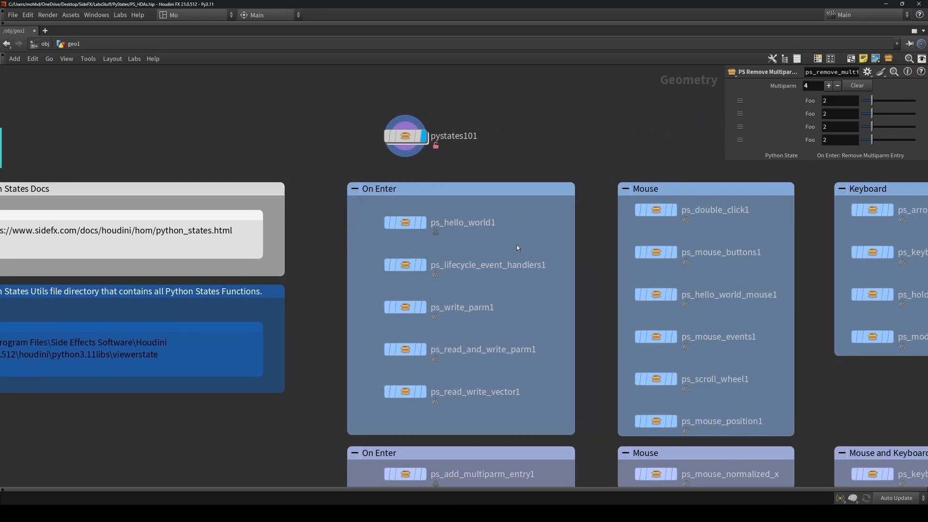
{"action": "scroll", "scroll_direction": "down", "scroll_amount": 3}
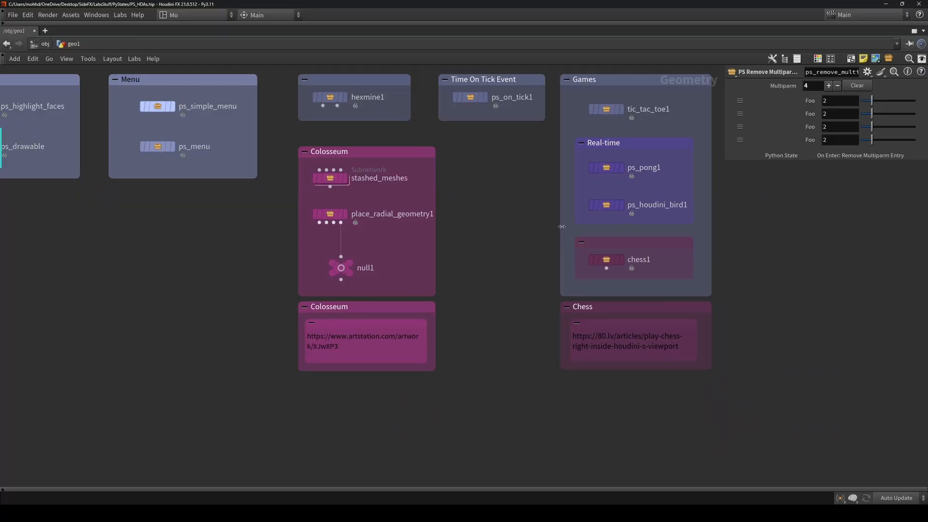
{"action": "mouse_move", "coordinate": [544, 192]}
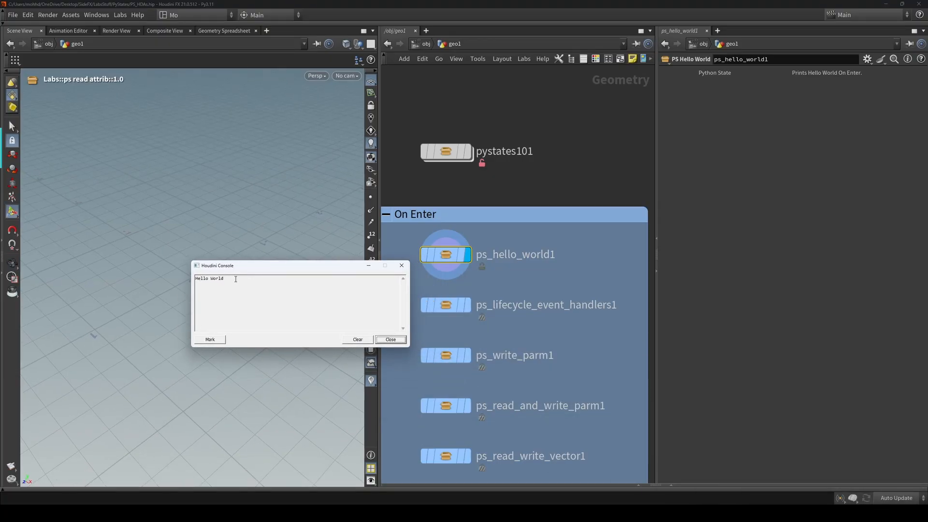
- Dismiss the console and unlock ps_hello_world1 with Allow Editing of Contents
{"action": "left_click", "coordinate": [390, 339]}
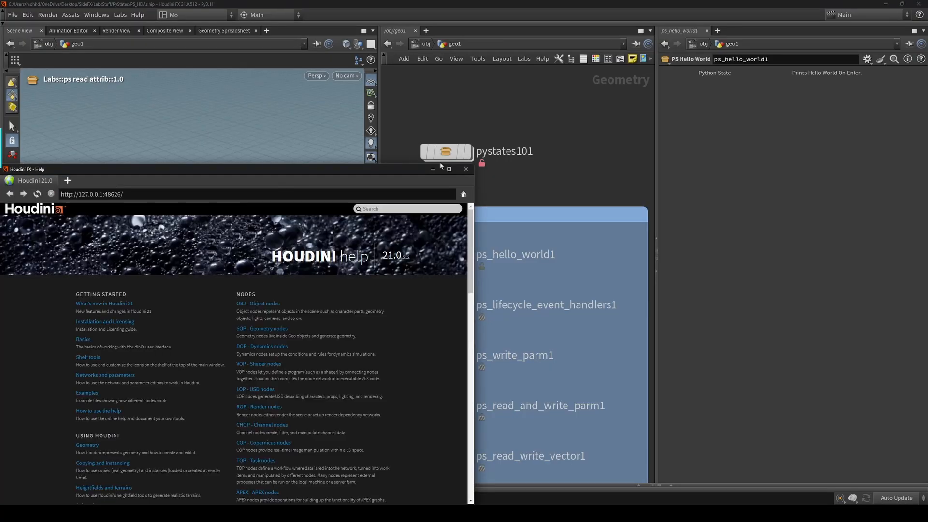
{"action": "right_click", "coordinate": [445, 254]}
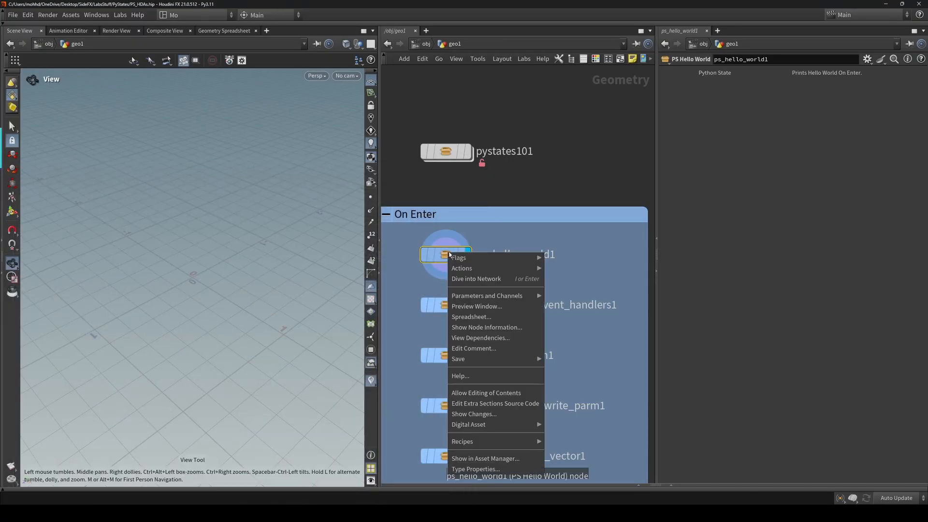
{"action": "mouse_move", "coordinate": [485, 393]}
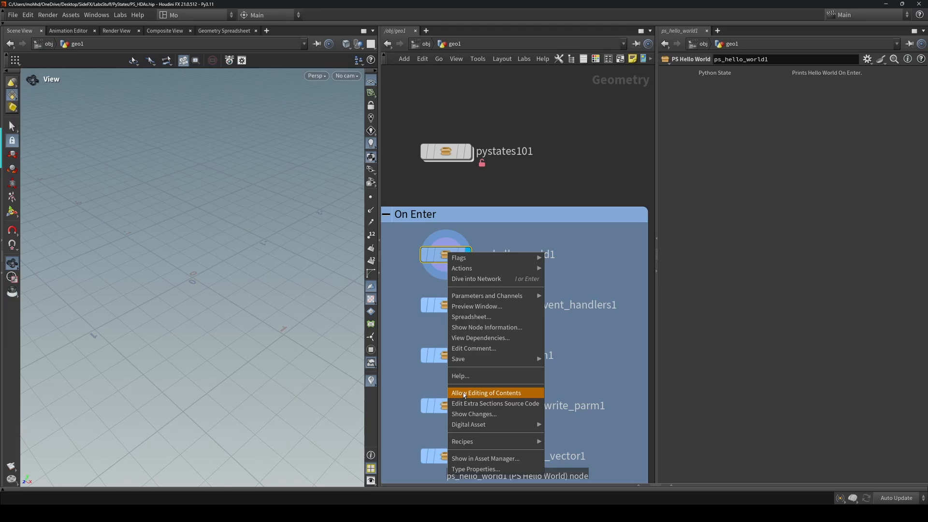
{"action": "left_click", "coordinate": [486, 392]}
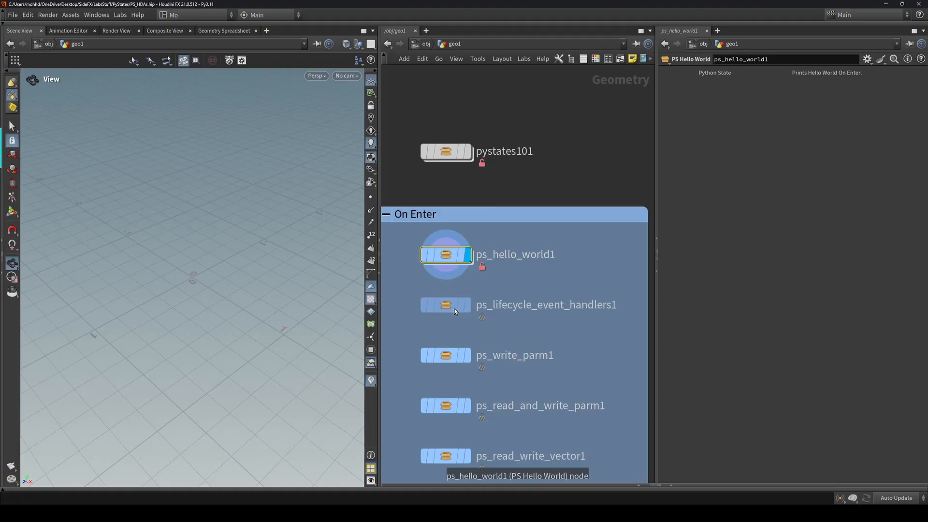
{"action": "double_click", "coordinate": [445, 254]}
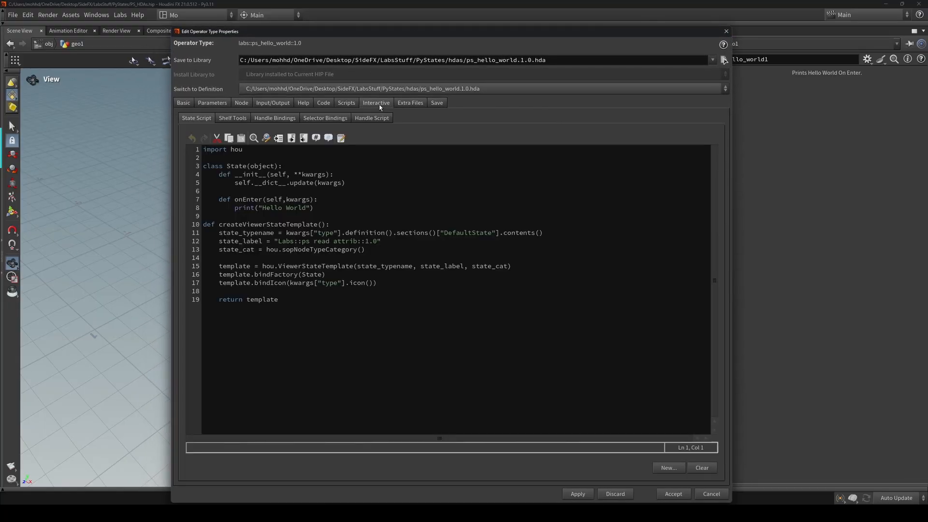
- Point out the onEnter method and its print Hello World line in the state script
{"action": "key", "text": "ctrl+a"}
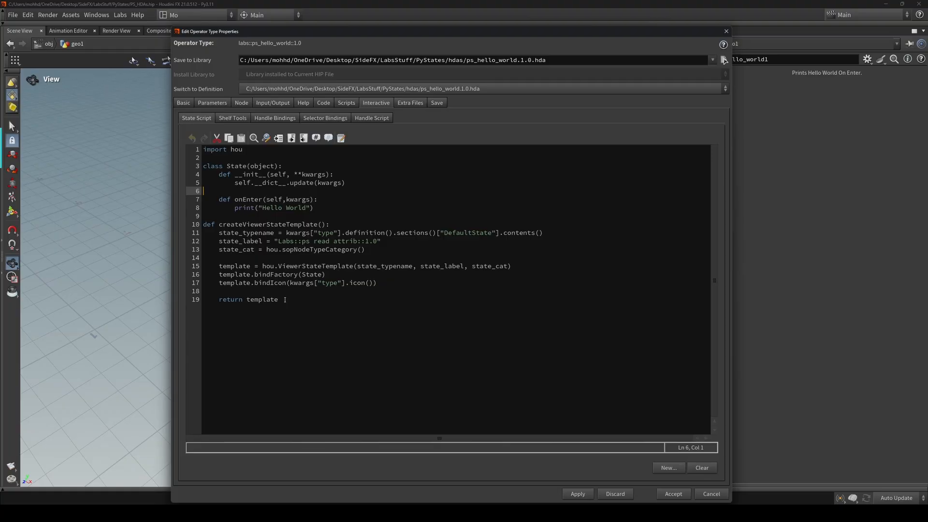
{"action": "left_click_drag", "start_coordinate": [203, 224], "coordinate": [278, 299]}
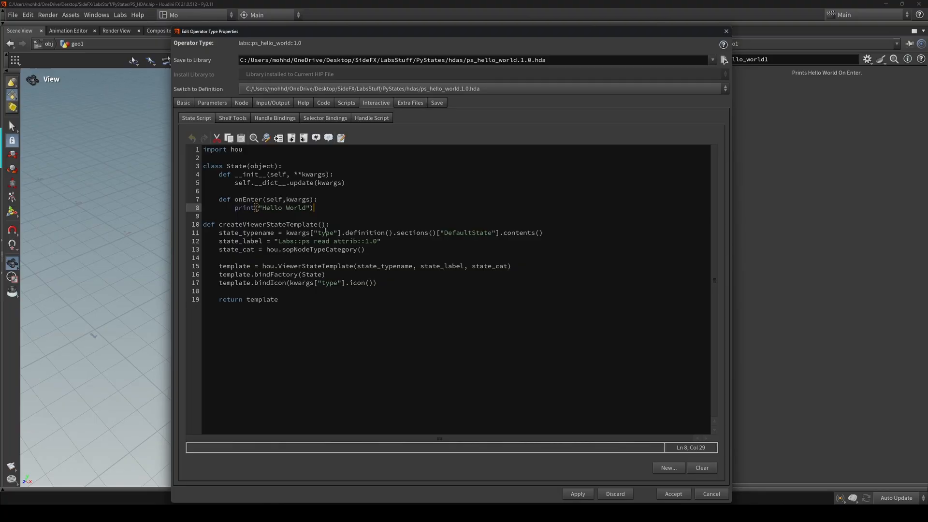
{"action": "left_click", "coordinate": [318, 199]}
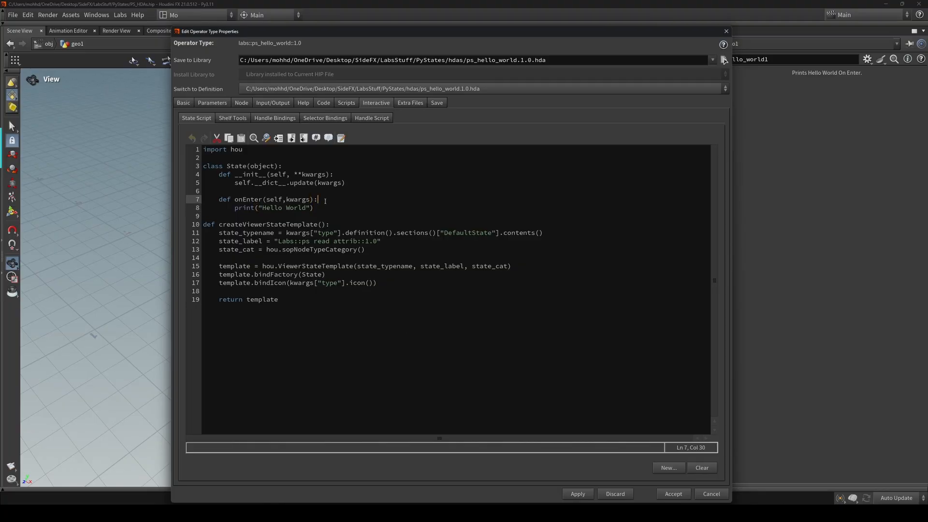
{"action": "left_click", "coordinate": [298, 208]}
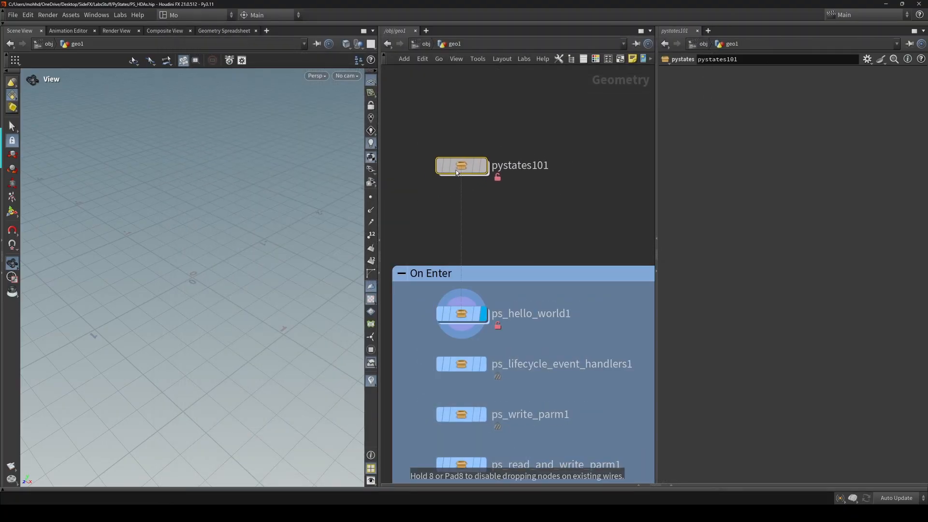
- Choose Type Properties from the pystates101 node's context menu
{"action": "right_click", "coordinate": [461, 167]}
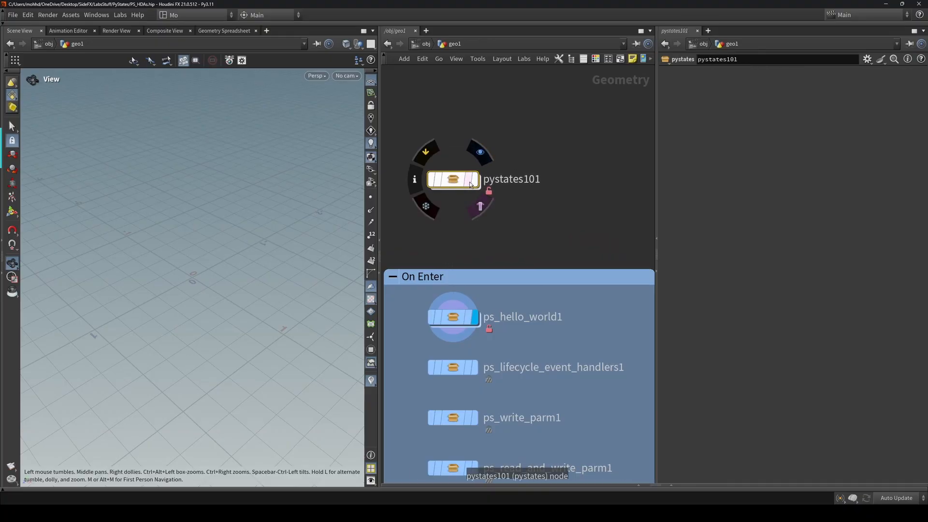
{"action": "right_click", "coordinate": [453, 179]}
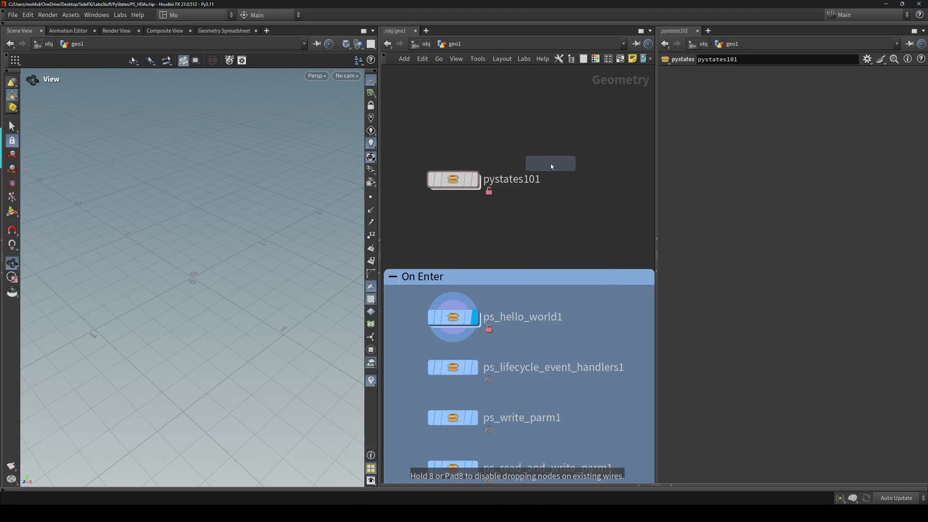
{"action": "right_click", "coordinate": [549, 162]}
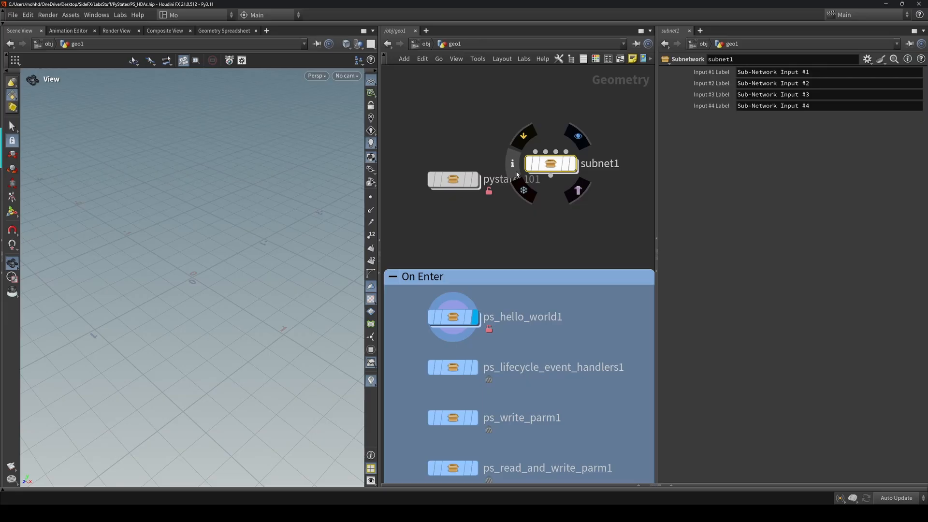
{"action": "right_click", "coordinate": [453, 179]}
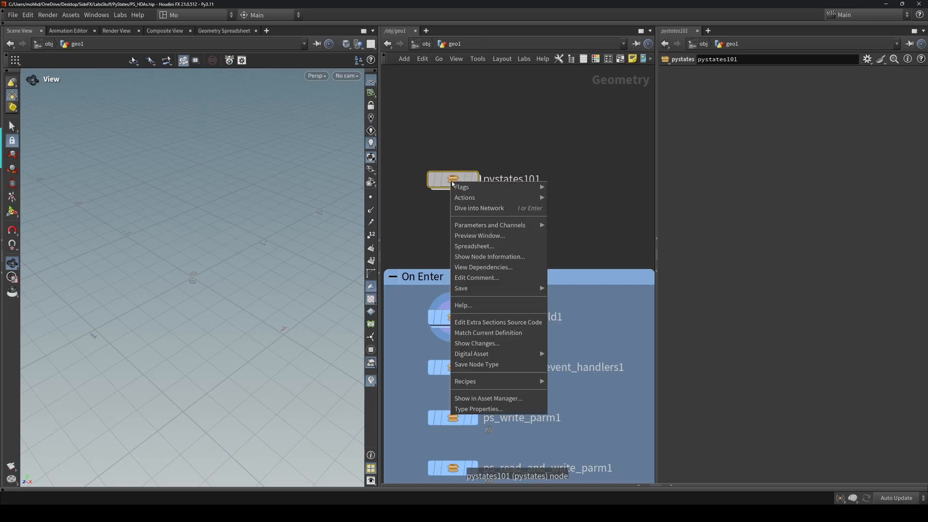
{"action": "left_click", "coordinate": [478, 409]}
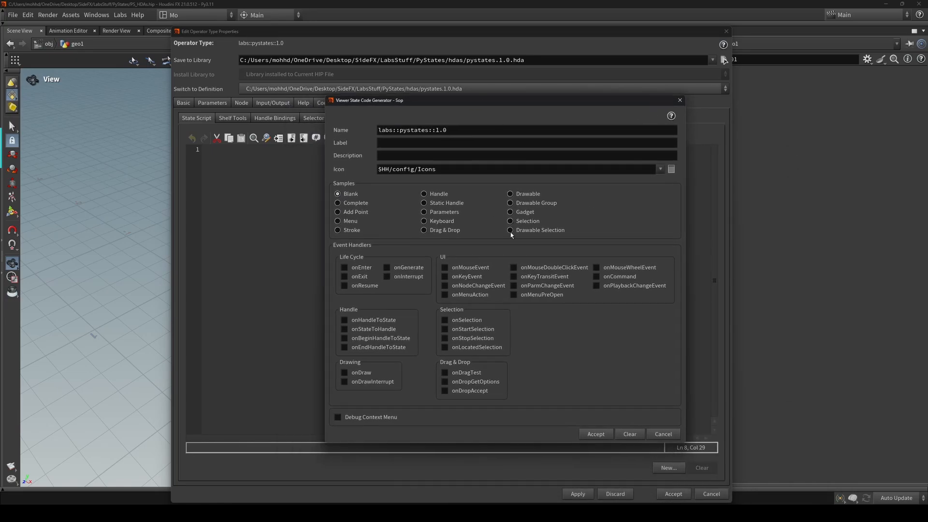
{"action": "mouse_move", "coordinate": [558, 317]}
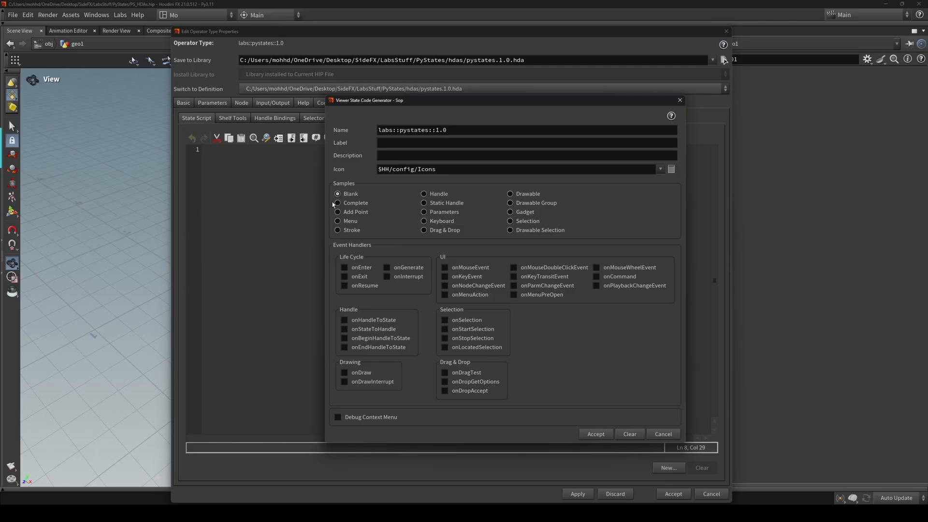
- Pick a sample template in the Viewer State Code Generator
{"action": "left_click", "coordinate": [345, 267]}
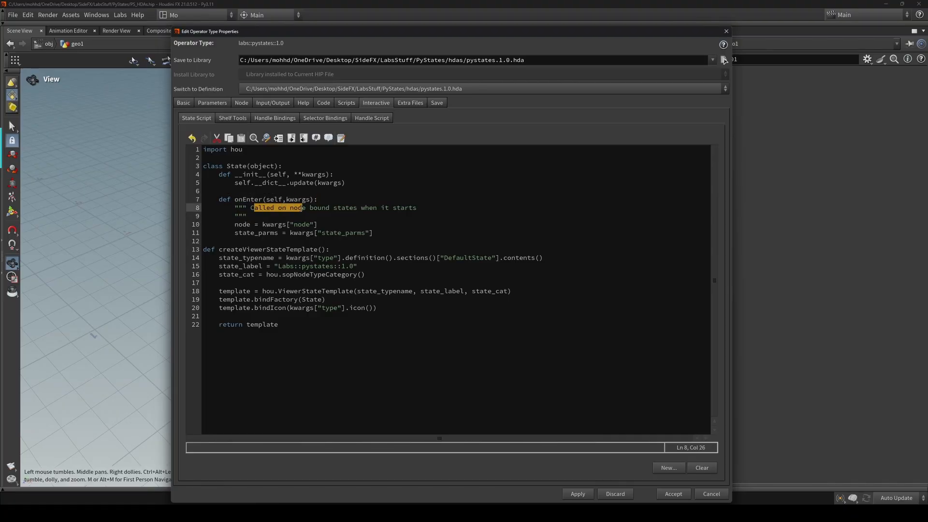
- Replace the onEnter docstring with a print statement that prints hello
{"action": "left_click_drag", "start_coordinate": [302, 207], "coordinate": [414, 208]}
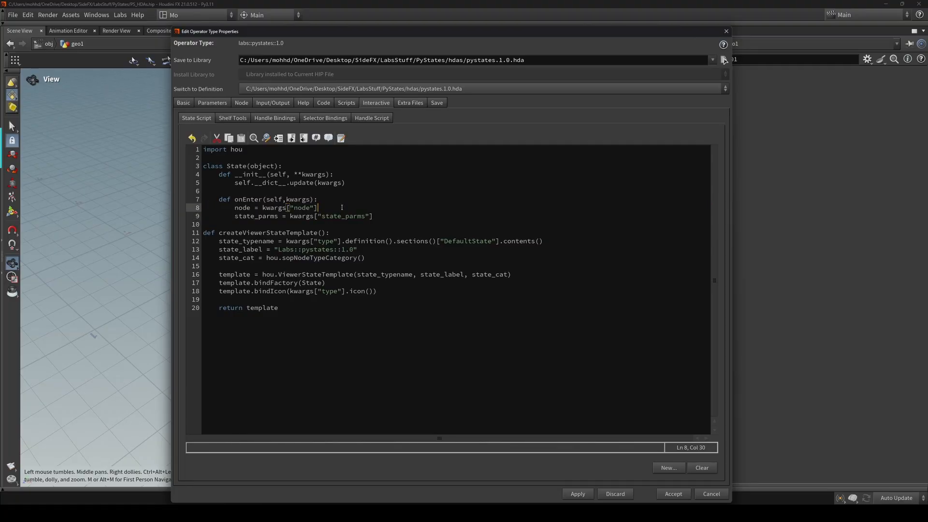
{"action": "double_click", "coordinate": [242, 207]}
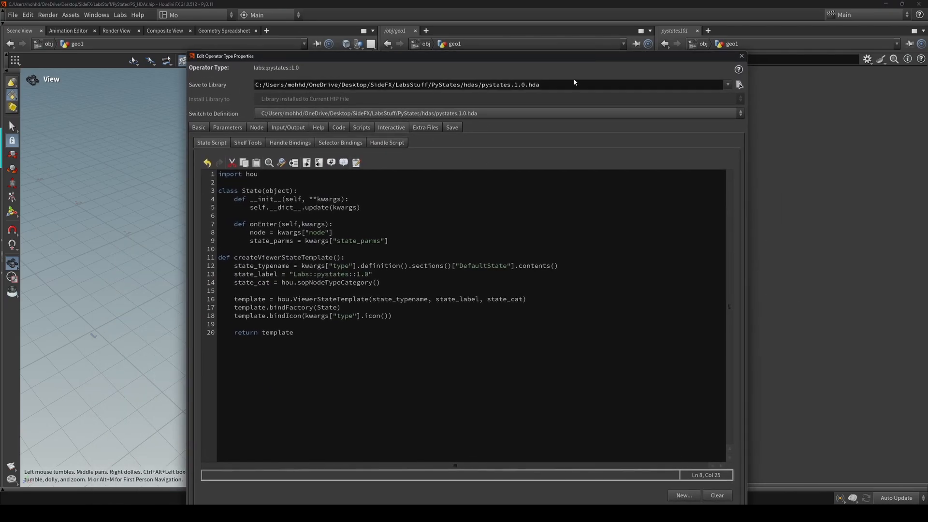
{"action": "double_click", "coordinate": [256, 232]}
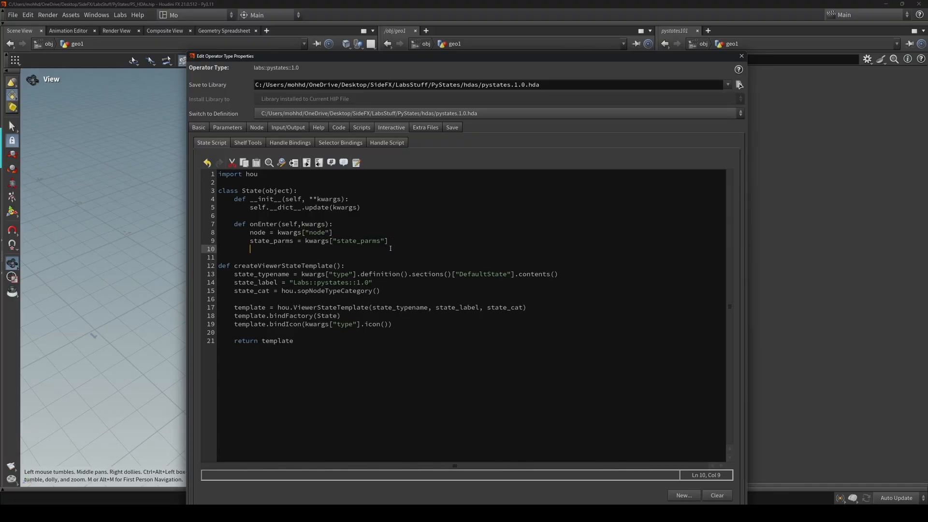
{"action": "type", "text": "print()"}
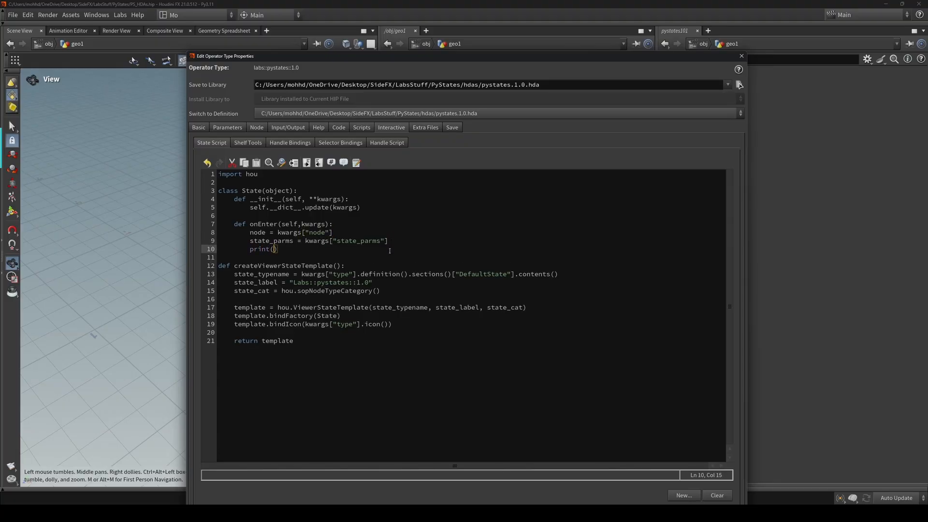
{"action": "type", "text": "\""}
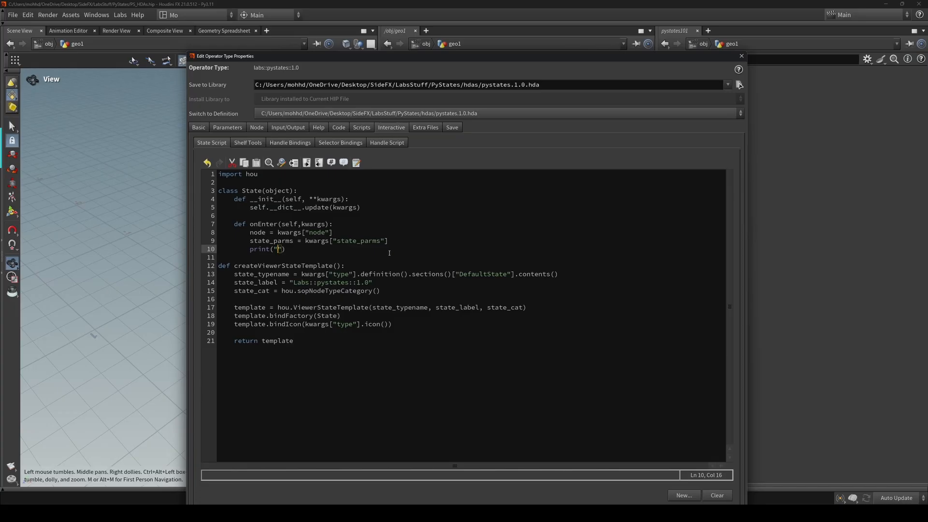
{"action": "type", "text": "hel"}
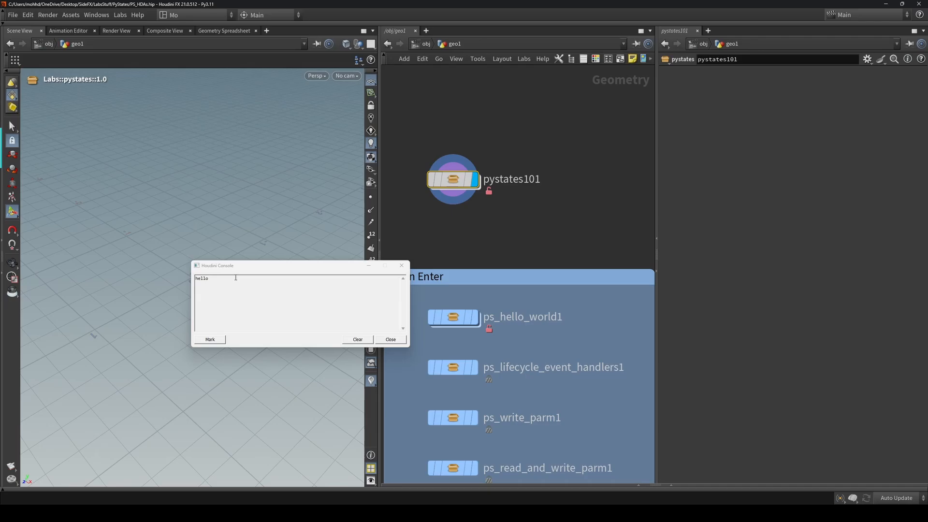
- Dismiss the console, check the asset's Basic tab, and close the properties window
{"action": "left_click", "coordinate": [389, 339]}
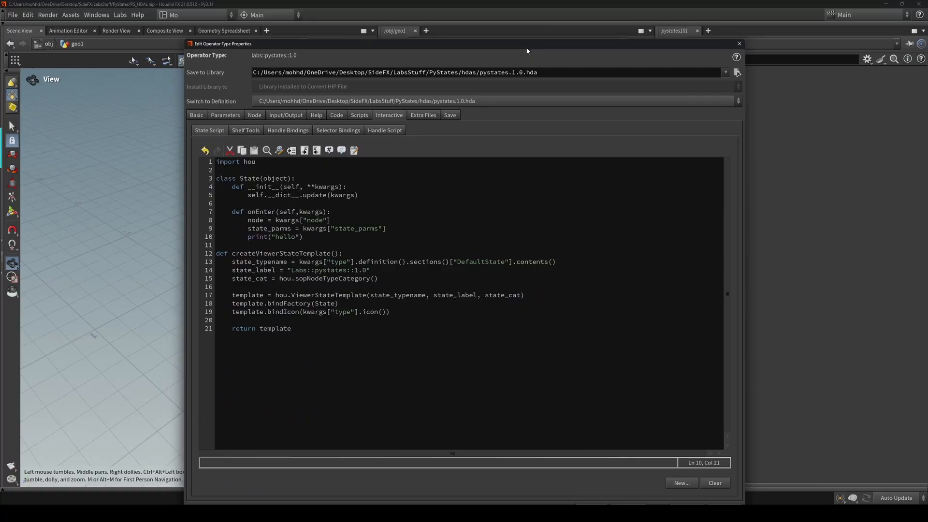
{"action": "left_click", "coordinate": [196, 115]}
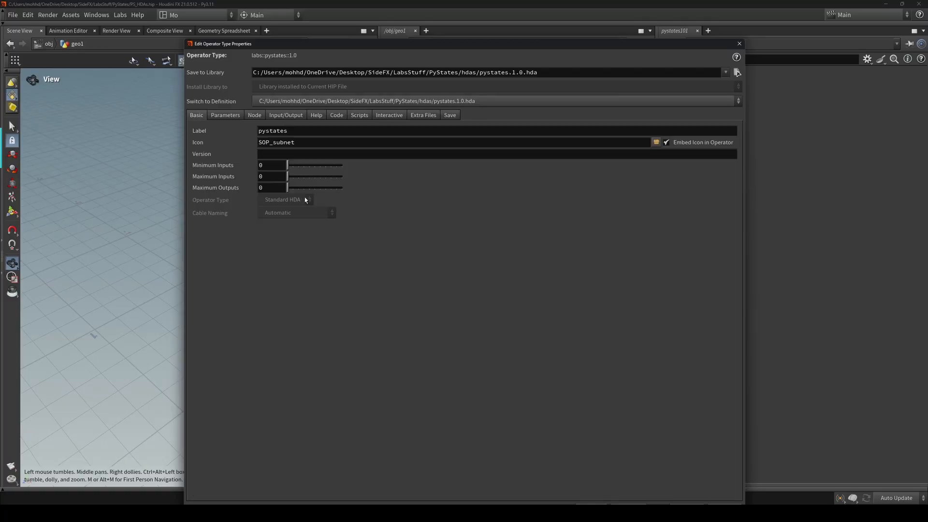
{"action": "left_click_drag", "start_coordinate": [222, 43], "coordinate": [195, 14]}
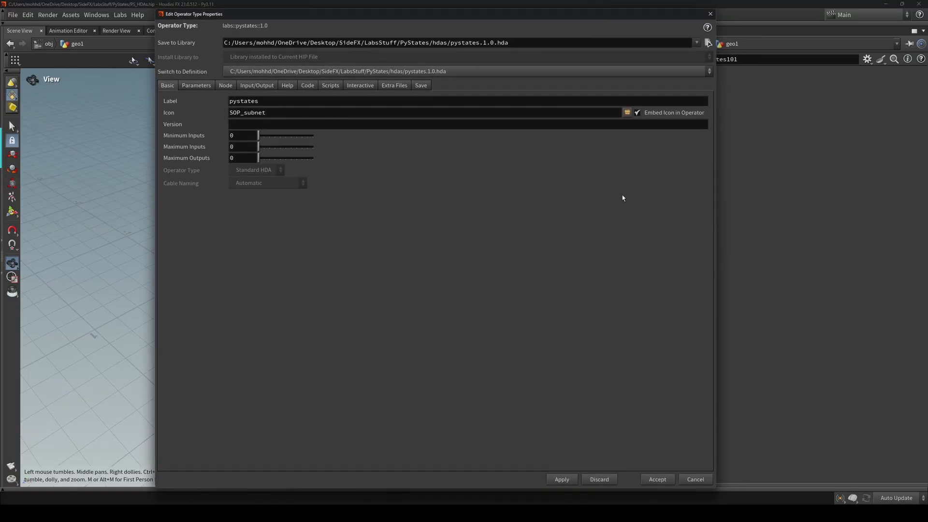
{"action": "left_click", "coordinate": [657, 479]}
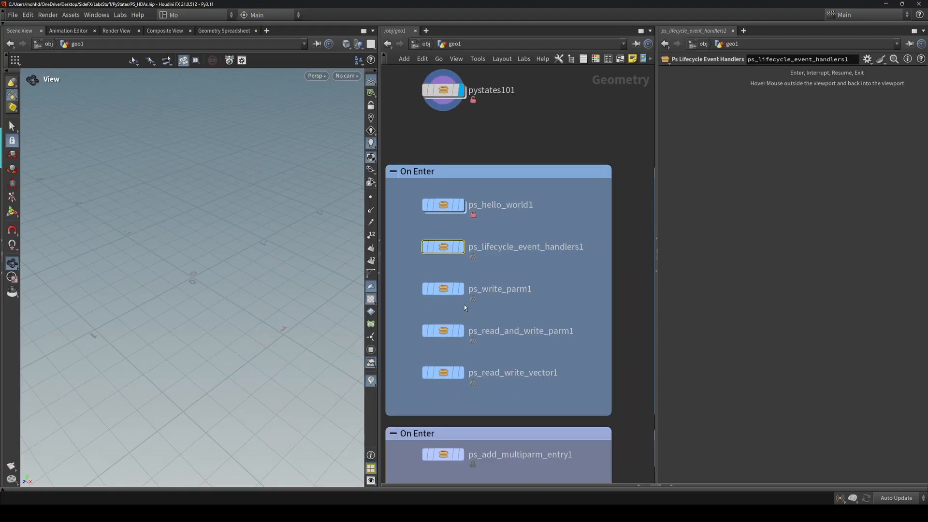
- Open ps_lifecycle_event_handlers1's type properties and view its State Script tab
{"action": "left_click", "coordinate": [443, 246]}
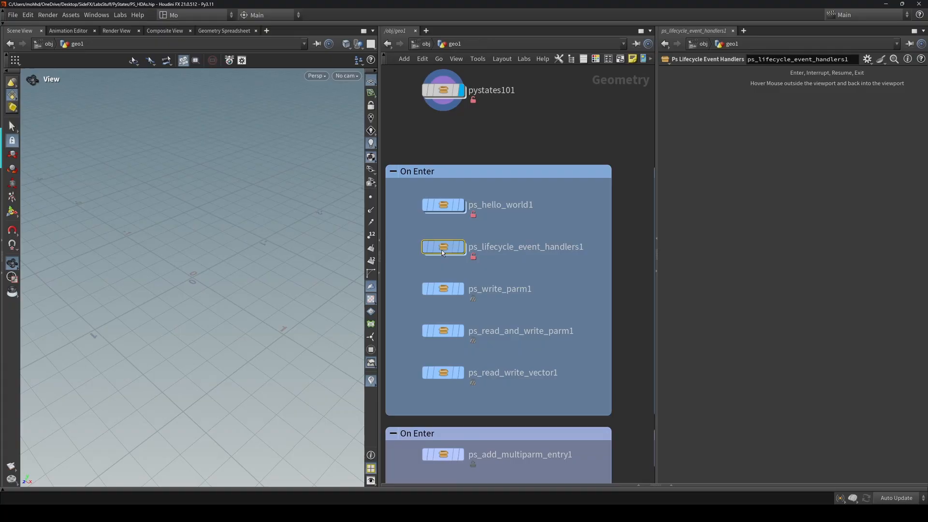
{"action": "right_click", "coordinate": [443, 246]}
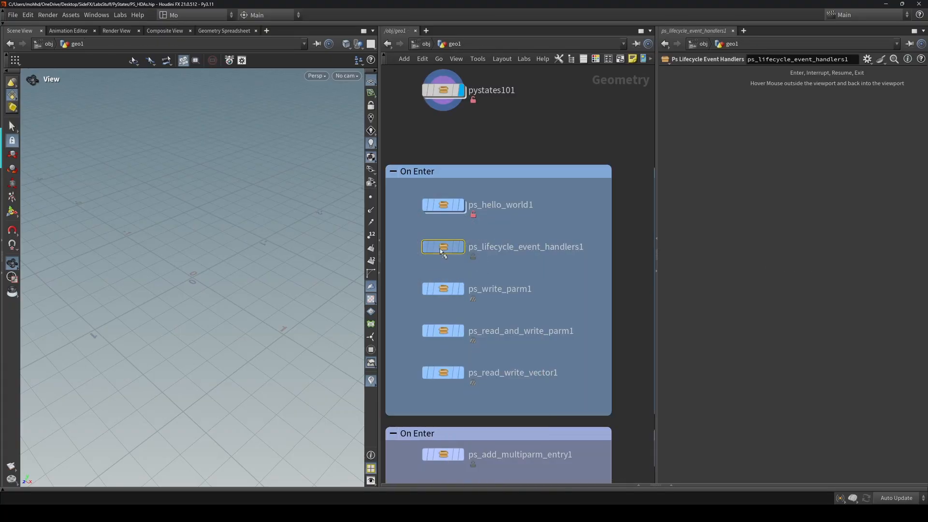
{"action": "double_click", "coordinate": [441, 246]}
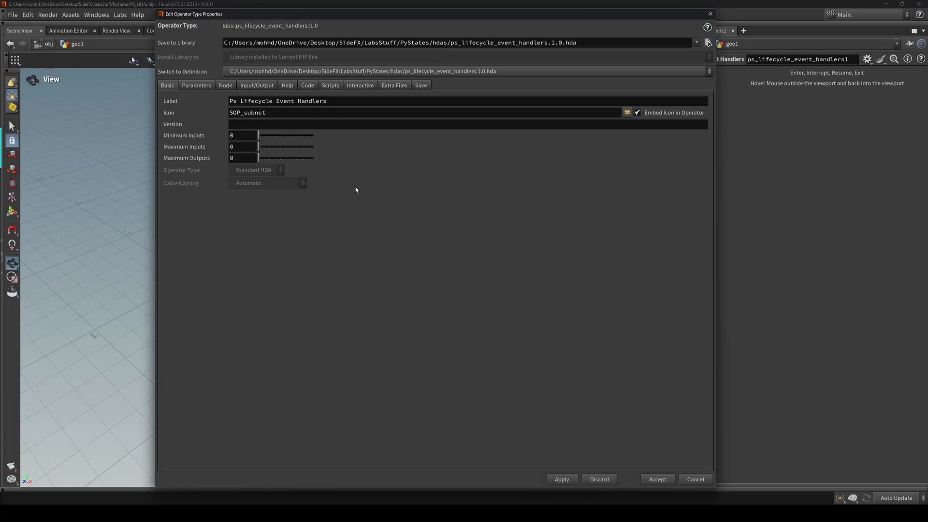
{"action": "left_click", "coordinate": [359, 85]}
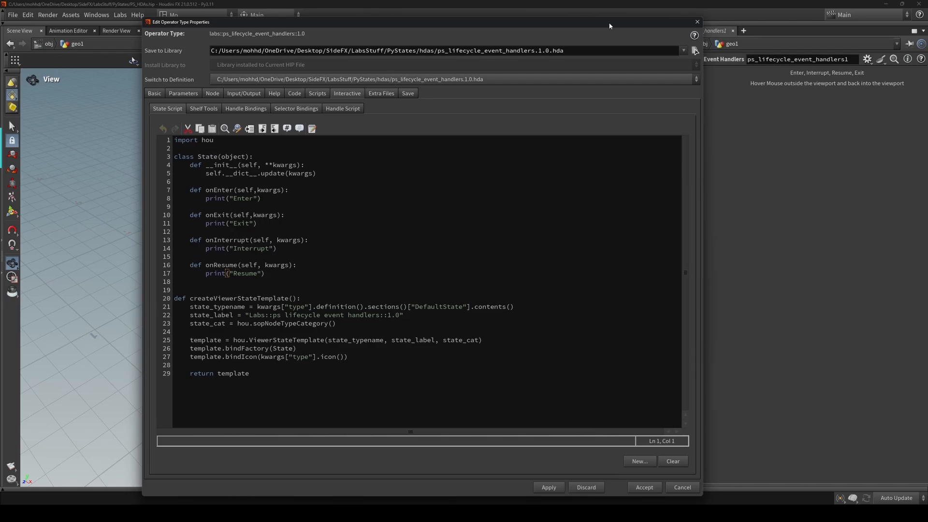
{"action": "left_click", "coordinate": [183, 92]}
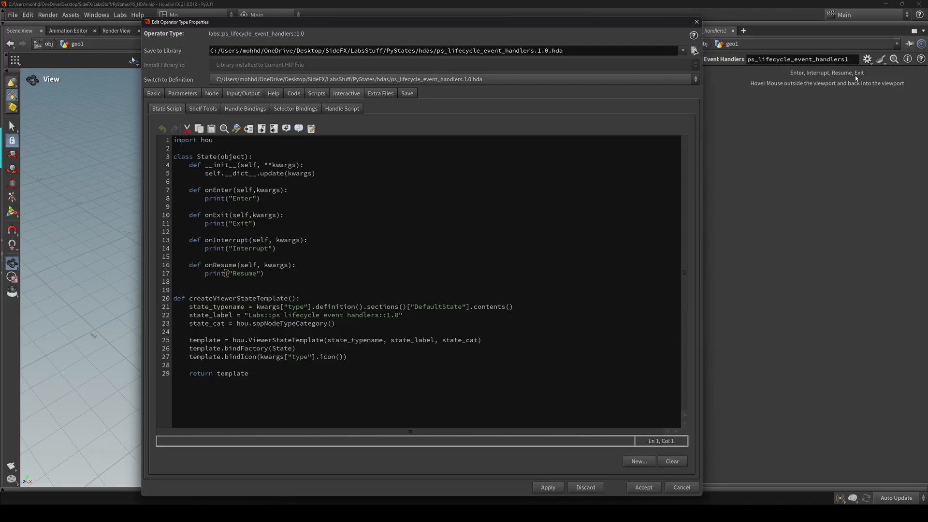
{"action": "mouse_move", "coordinate": [773, 89]}
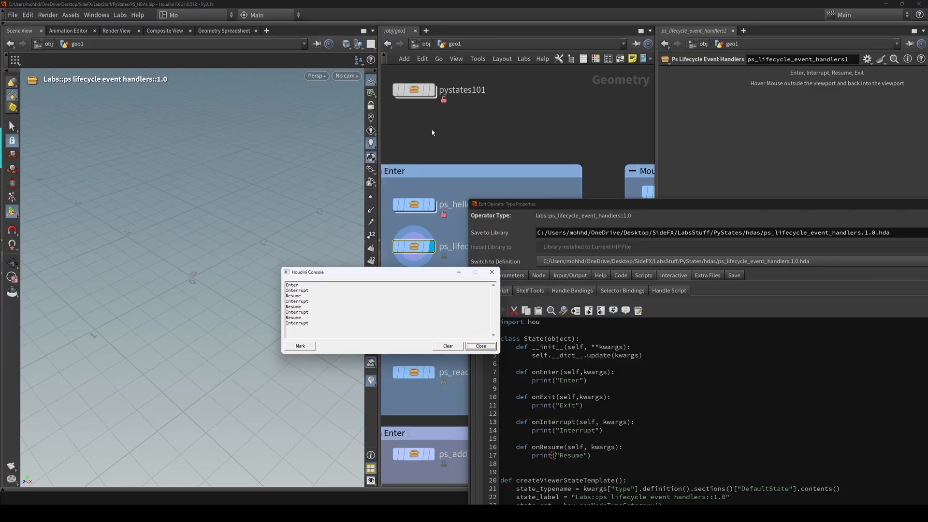
{"action": "mouse_move", "coordinate": [419, 134]}
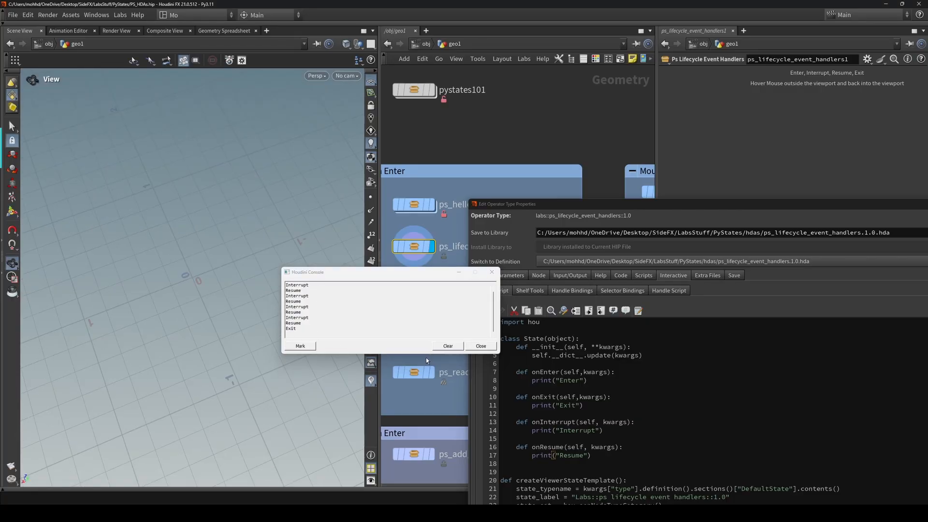
- Close the console showing the Enter, Interrupt, Resume and Exit messages
{"action": "left_click", "coordinate": [480, 345]}
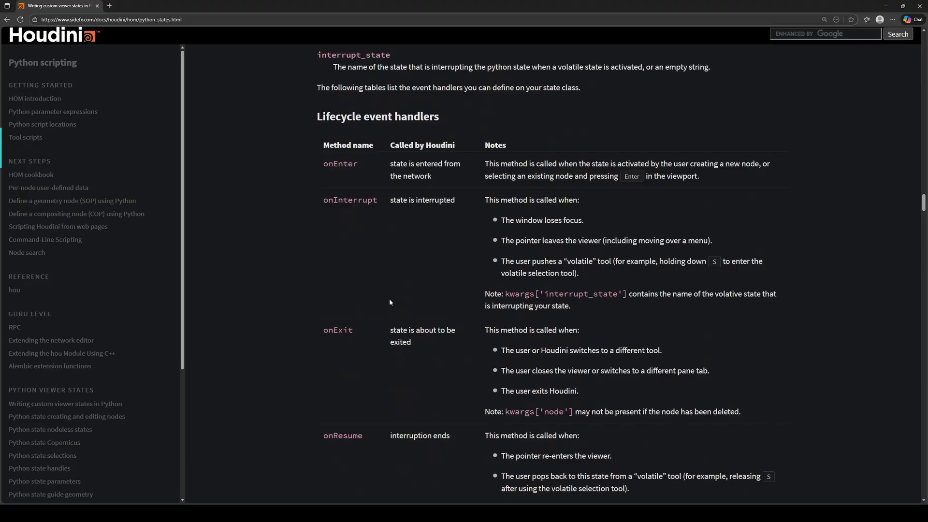
- Scroll the docs to the lifecycle handlers table and highlight onExit
{"action": "scroll", "scroll_direction": "down", "scroll_amount": 3}
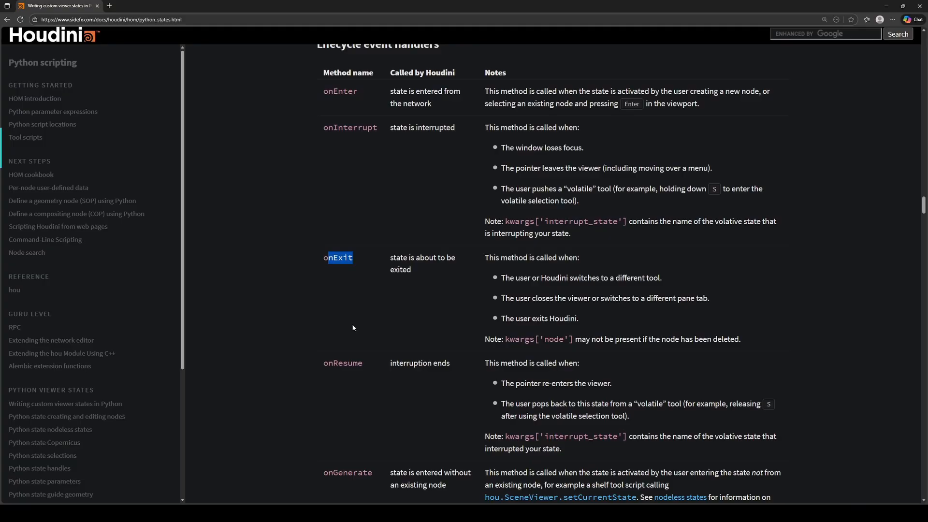
{"action": "double_click", "coordinate": [347, 363]}
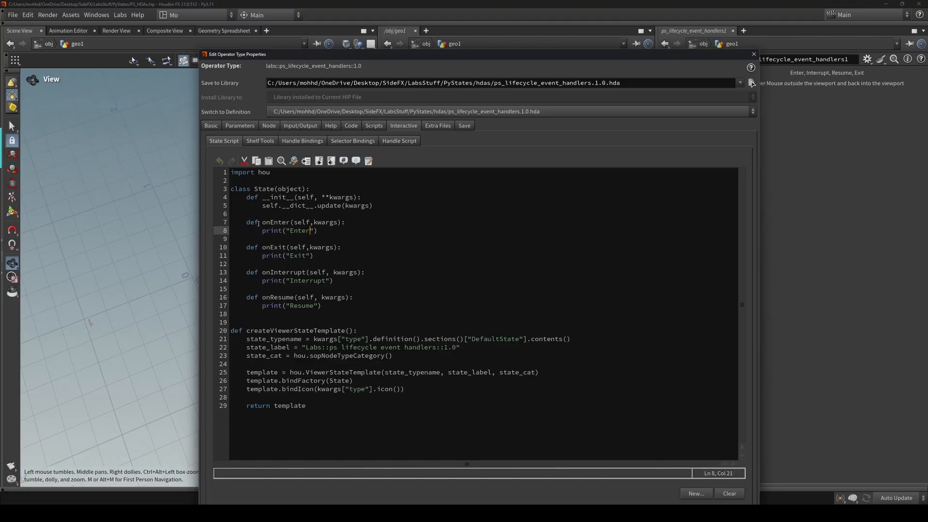
- Highlight the Enter message in onEnter and the onResume handler name
{"action": "double_click", "coordinate": [299, 230]}
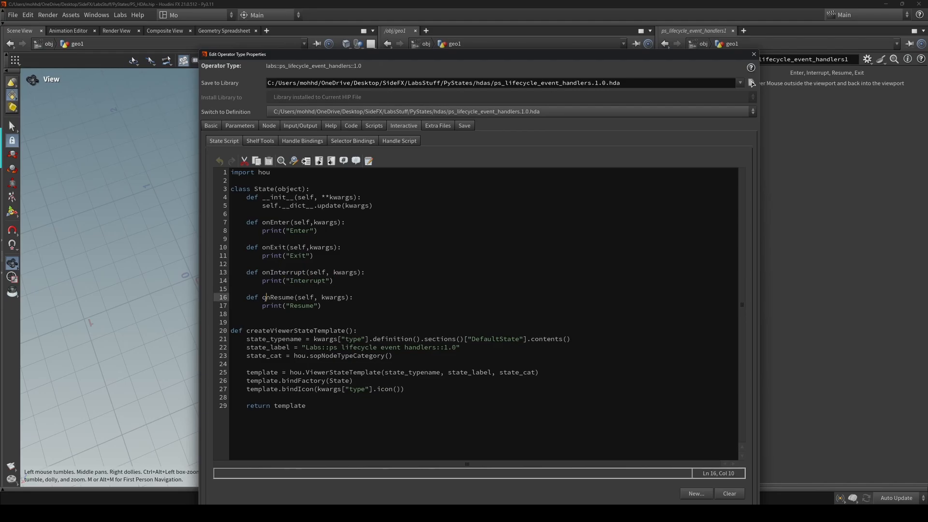
{"action": "double_click", "coordinate": [276, 297]}
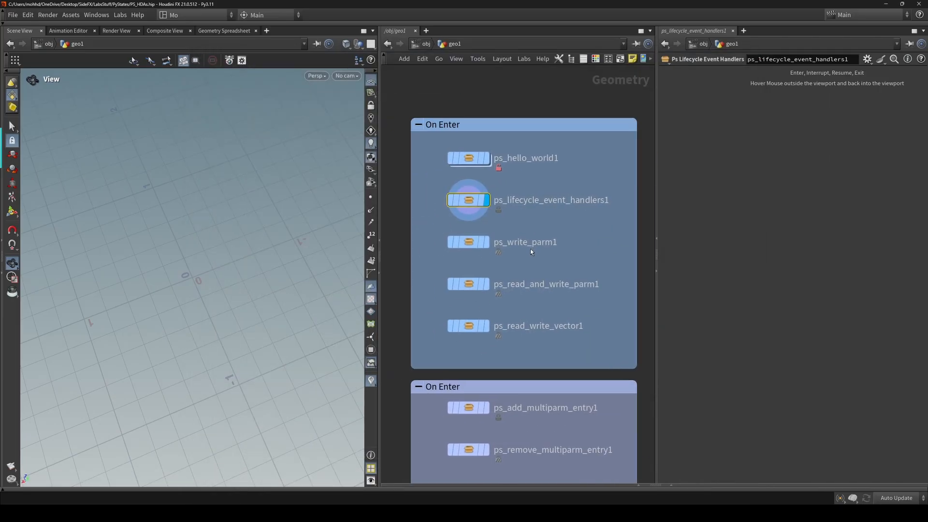
- Select ps_write_parm1 and drag Foo down to about 1.64, then back to 3
{"action": "left_click", "coordinate": [468, 241]}
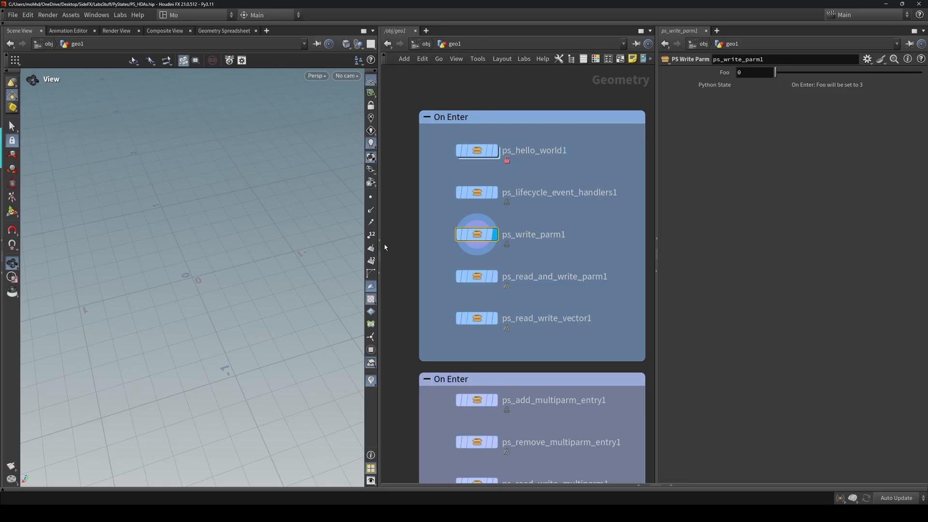
{"action": "mouse_move", "coordinate": [823, 89]}
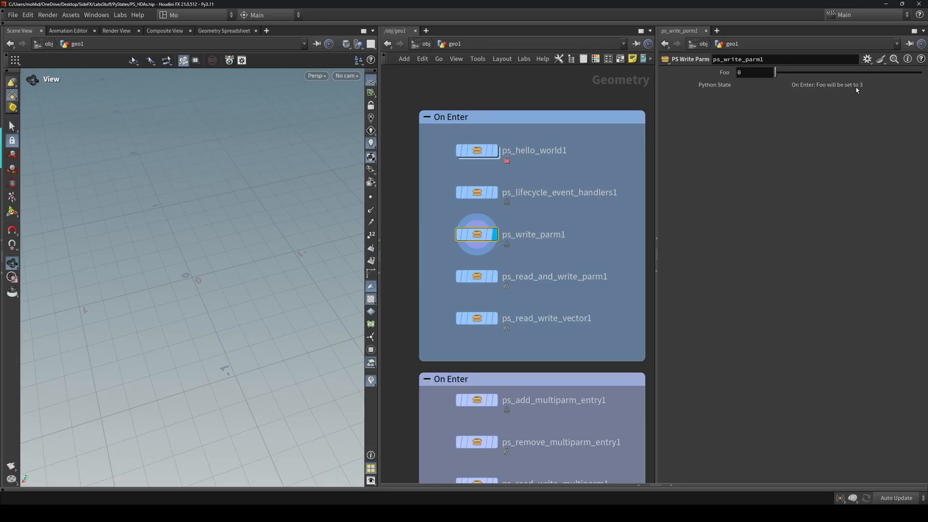
{"action": "mouse_move", "coordinate": [221, 289]}
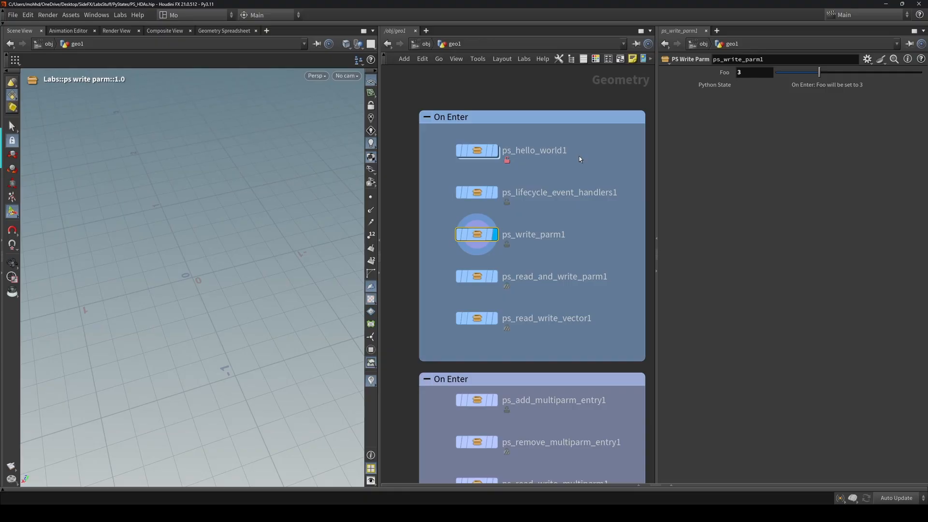
{"action": "left_click_drag", "start_coordinate": [818, 72], "coordinate": [797, 71]}
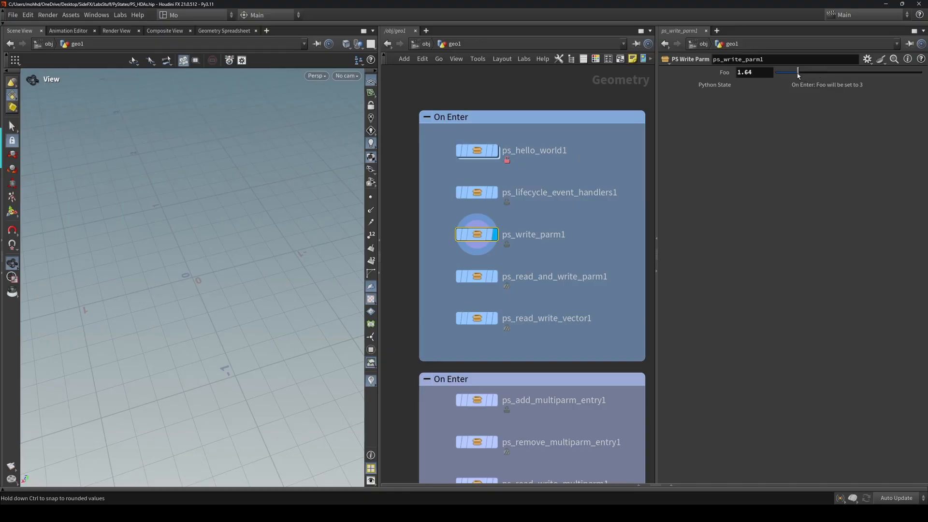
{"action": "left_click_drag", "start_coordinate": [798, 72], "coordinate": [819, 72]}
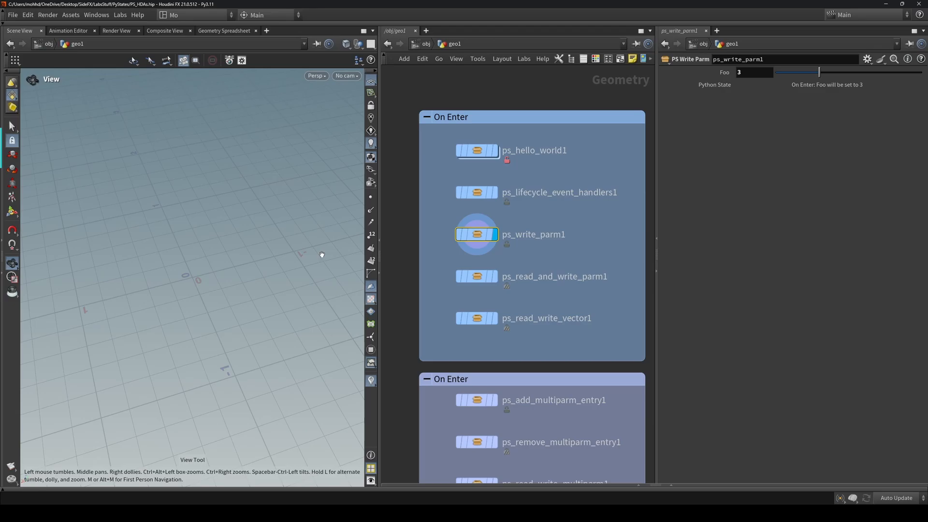
- Unlock ps_write_parm1 and inspect its Foo and Python State parameters and state script
{"action": "right_click", "coordinate": [476, 233]}
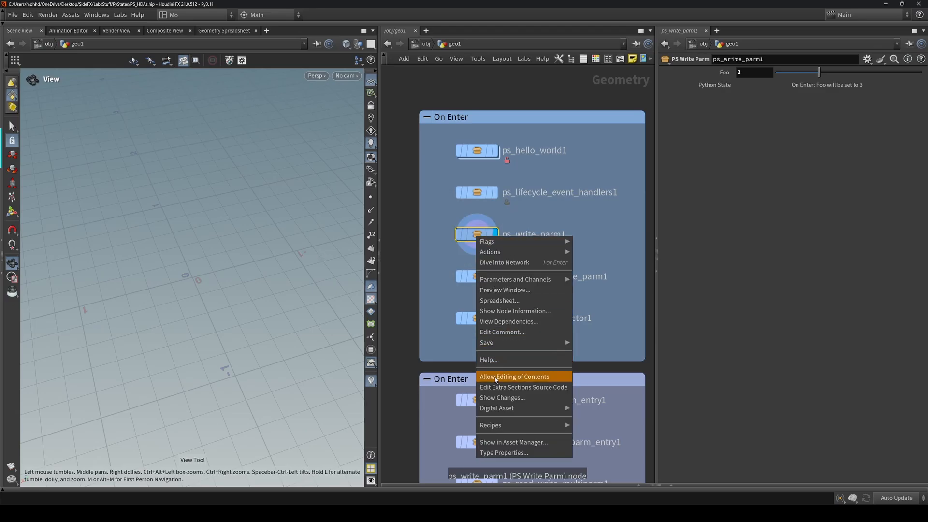
{"action": "left_click", "coordinate": [514, 376]}
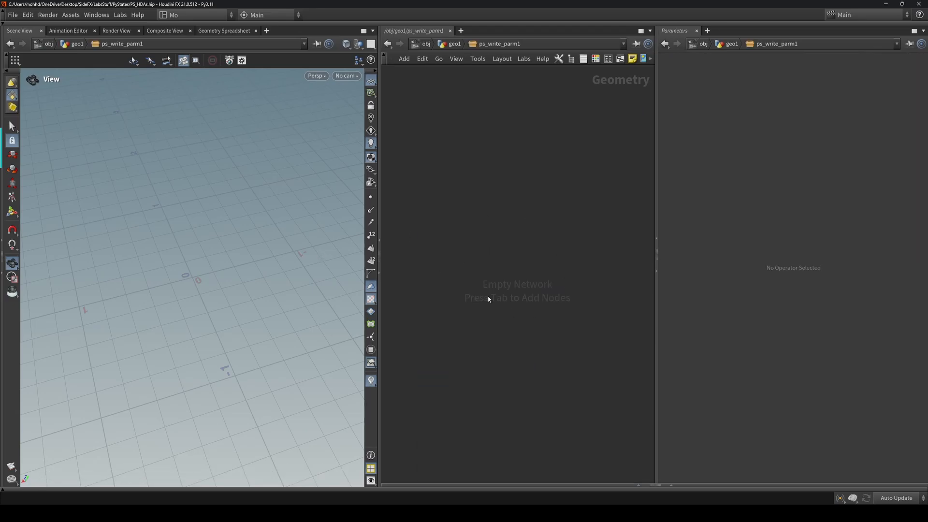
{"action": "right_click", "coordinate": [476, 233]}
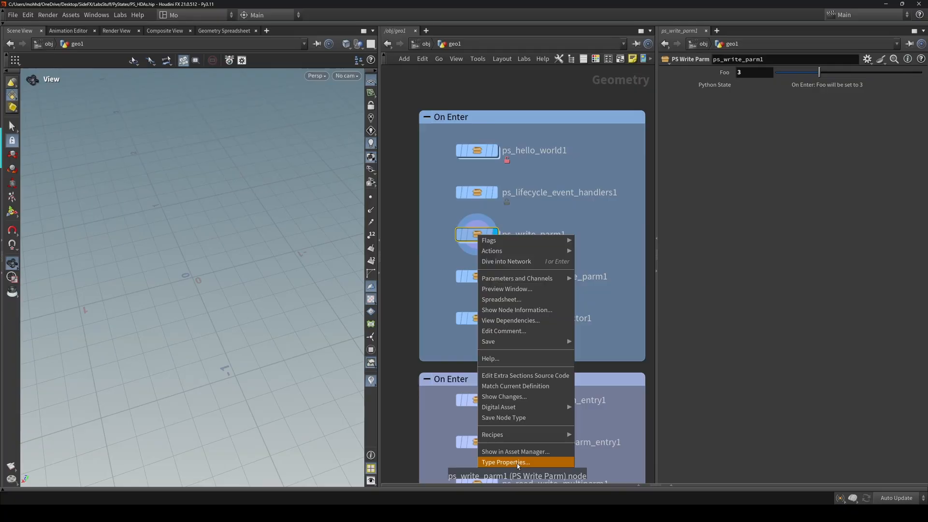
{"action": "left_click", "coordinate": [505, 462]}
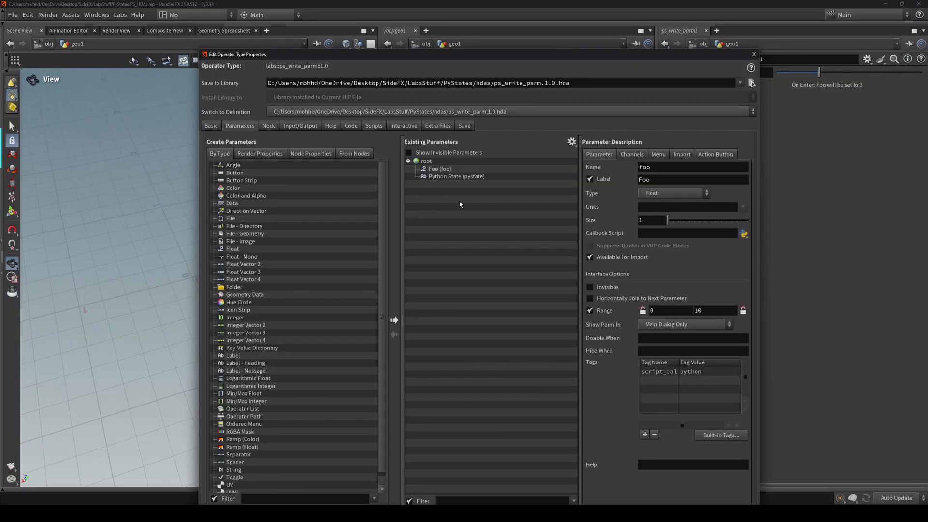
{"action": "left_click", "coordinate": [456, 176]}
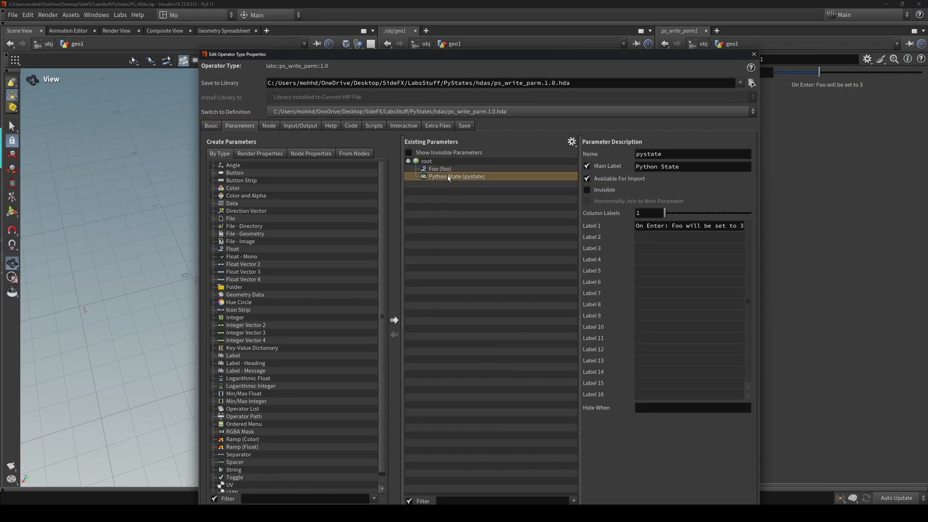
{"action": "left_click", "coordinate": [439, 169]}
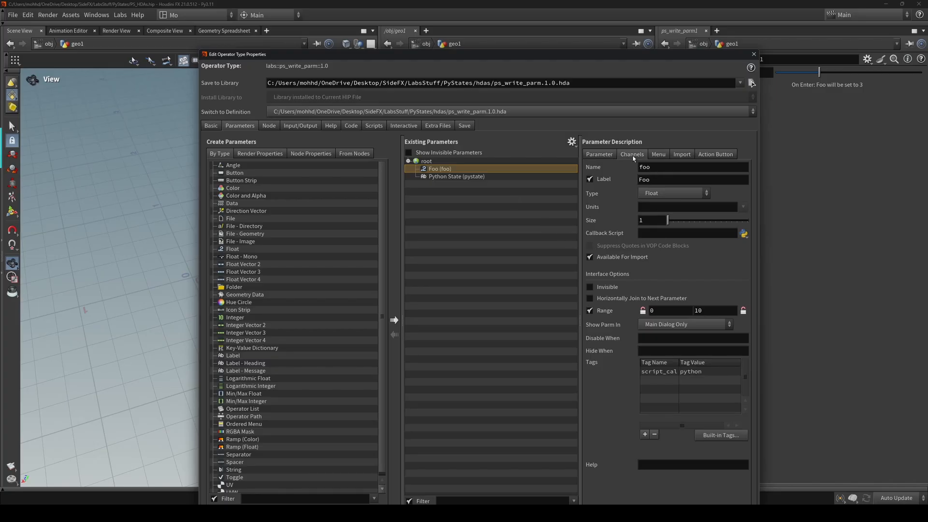
{"action": "mouse_move", "coordinate": [336, 133]}
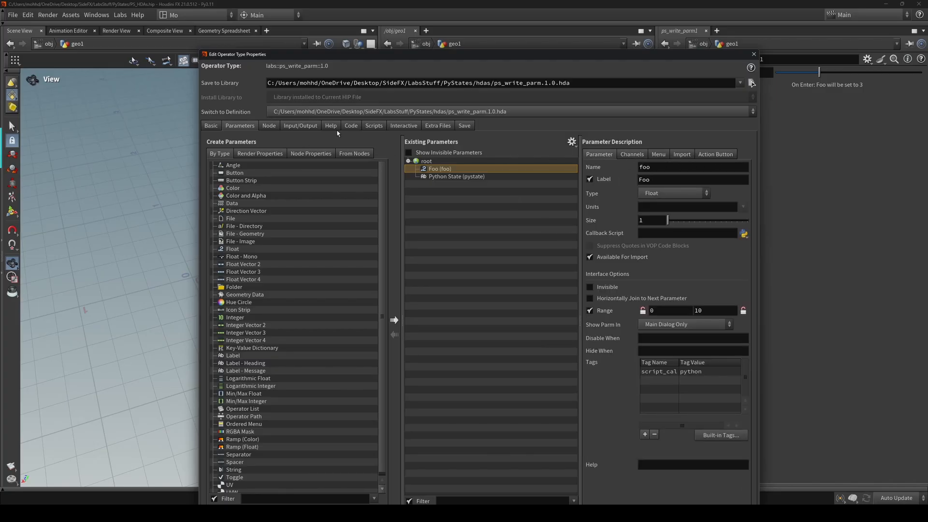
{"action": "left_click", "coordinate": [403, 126]}
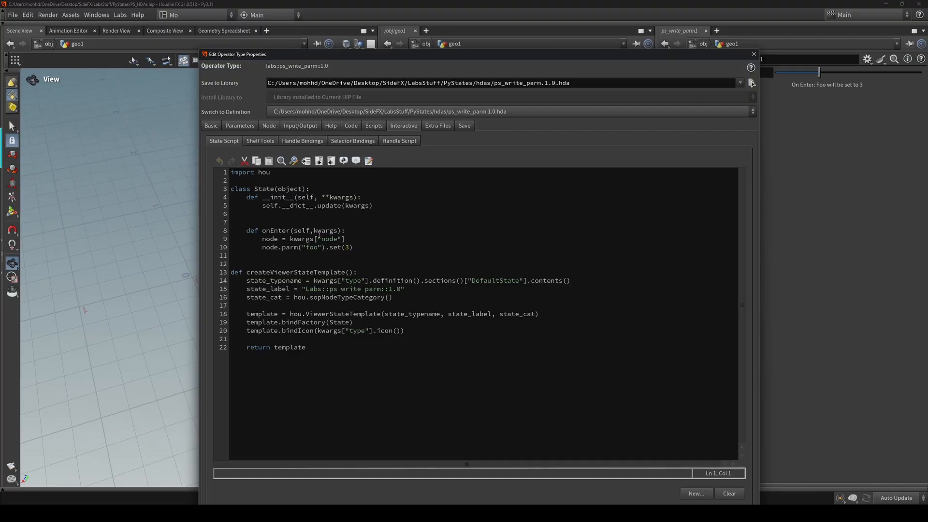
- Examine the node.parm("foo").set(3) line and confirm Foo's internal name is foo
{"action": "left_click_drag", "start_coordinate": [252, 188], "coordinate": [372, 206]}
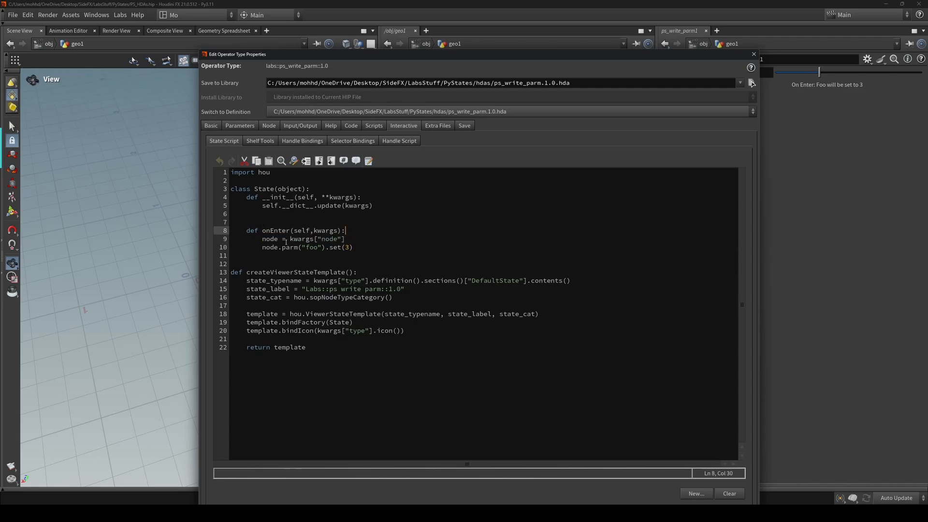
{"action": "double_click", "coordinate": [269, 238]}
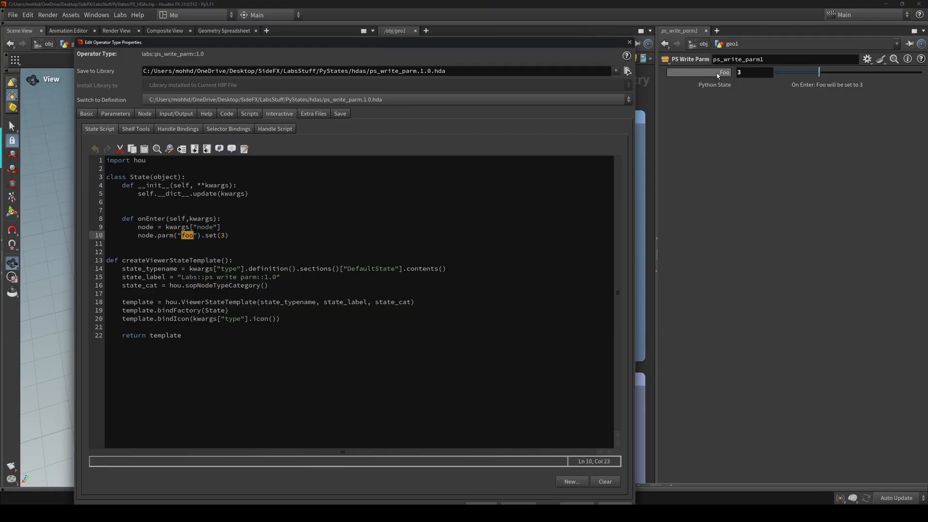
{"action": "mouse_move", "coordinate": [724, 72]}
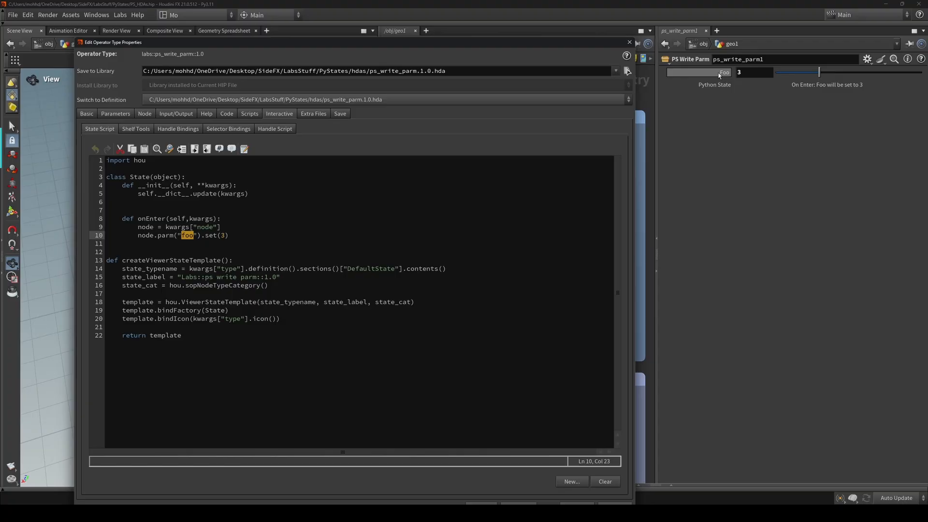
{"action": "mouse_move", "coordinate": [716, 72]}
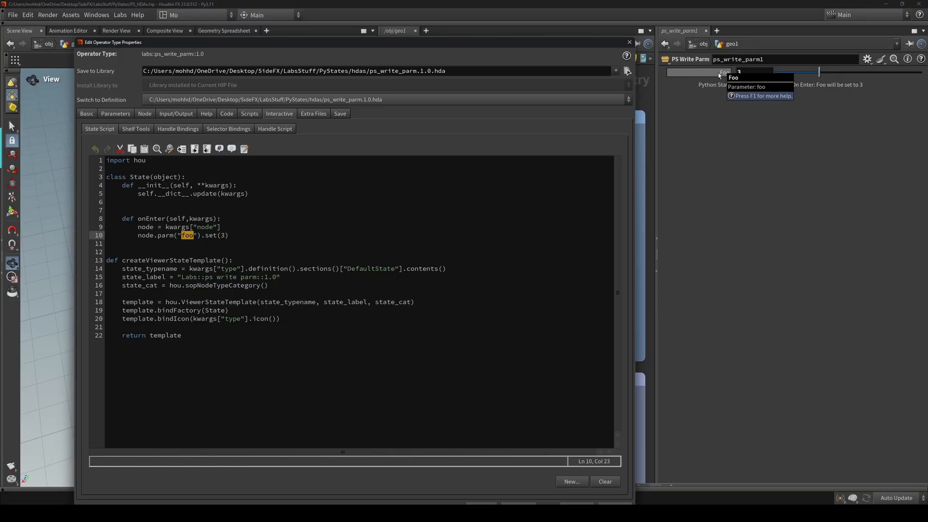
{"action": "left_click", "coordinate": [115, 113]}
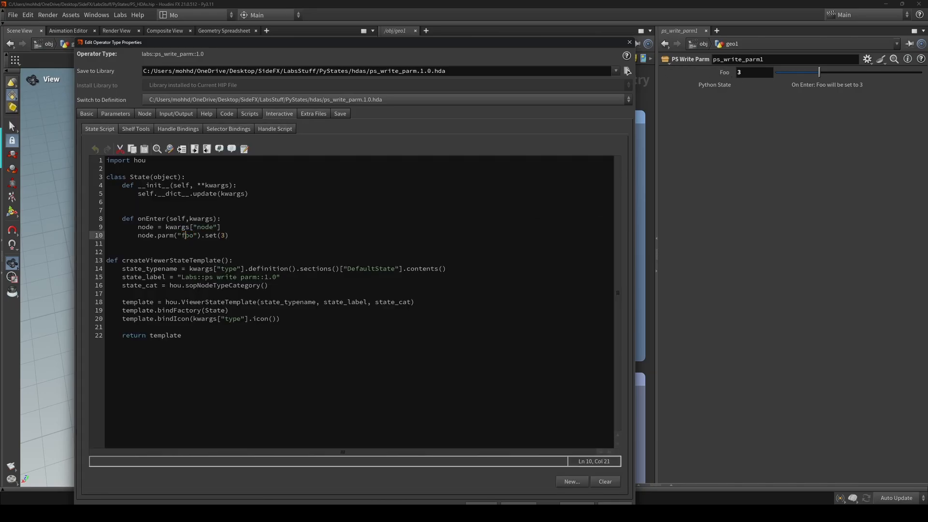
{"action": "double_click", "coordinate": [145, 235]}
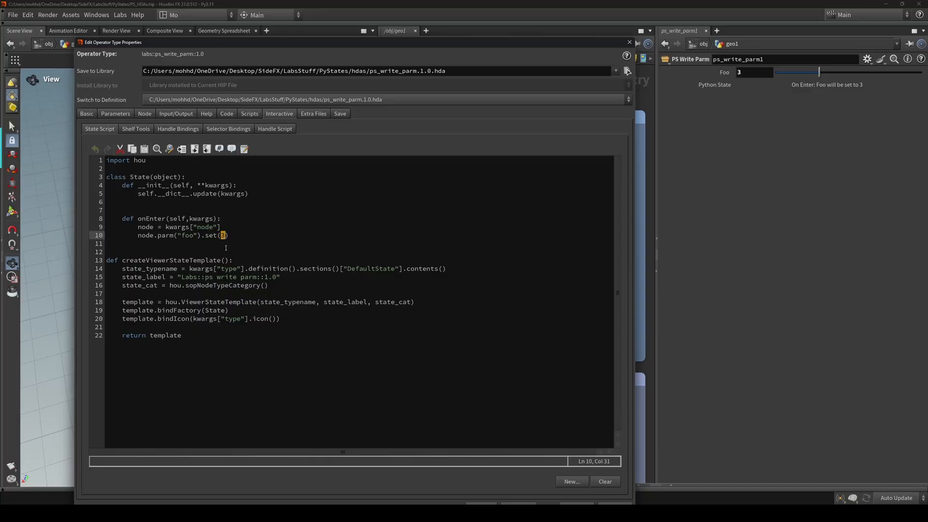
- Change the script to set(34) and retest the state so Foo becomes 34
{"action": "type", "text": "4"}
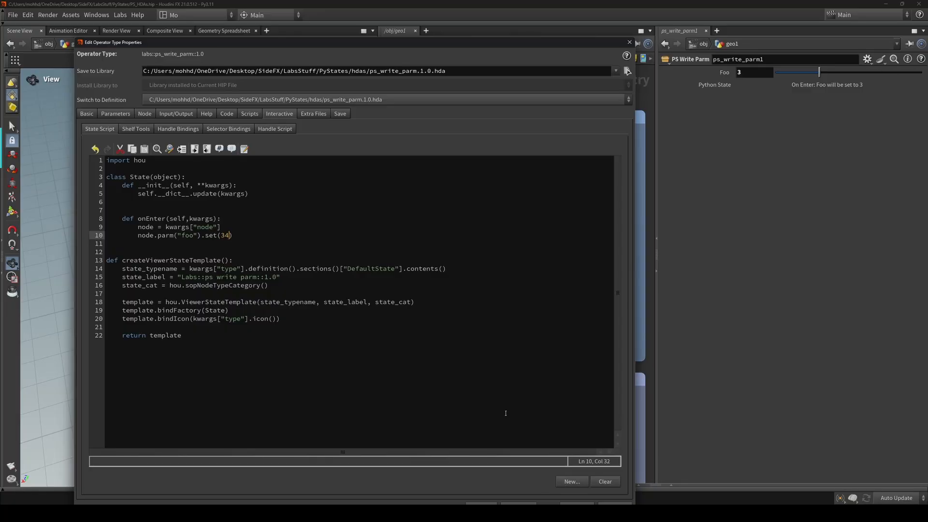
{"action": "left_click_drag", "start_coordinate": [355, 42], "coordinate": [355, 16]}
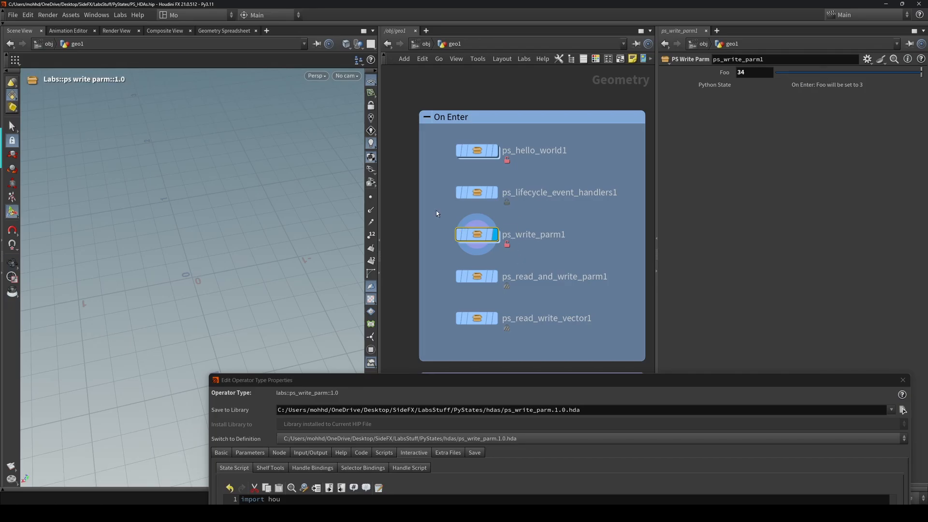
{"action": "left_click_drag", "start_coordinate": [774, 72], "coordinate": [837, 72]}
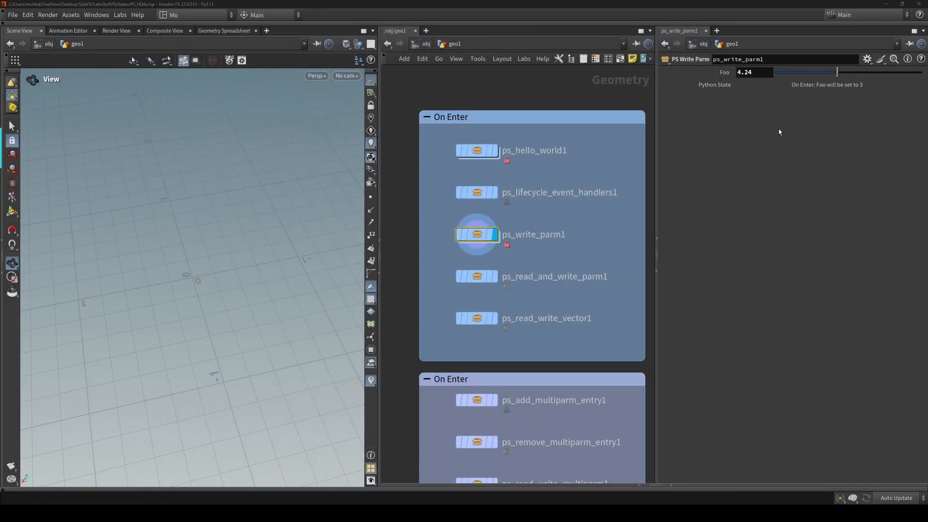
{"action": "left_click", "coordinate": [476, 276]}
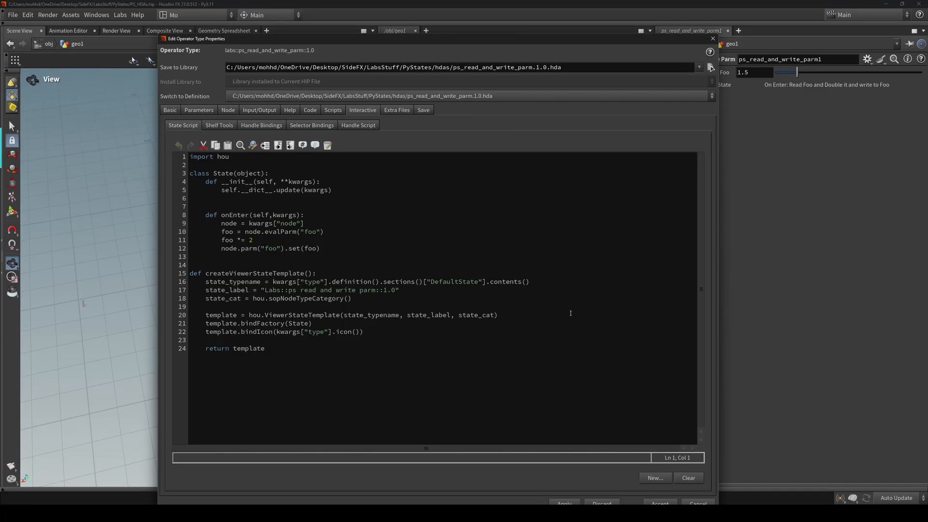
{"action": "mouse_move", "coordinate": [634, 53]}
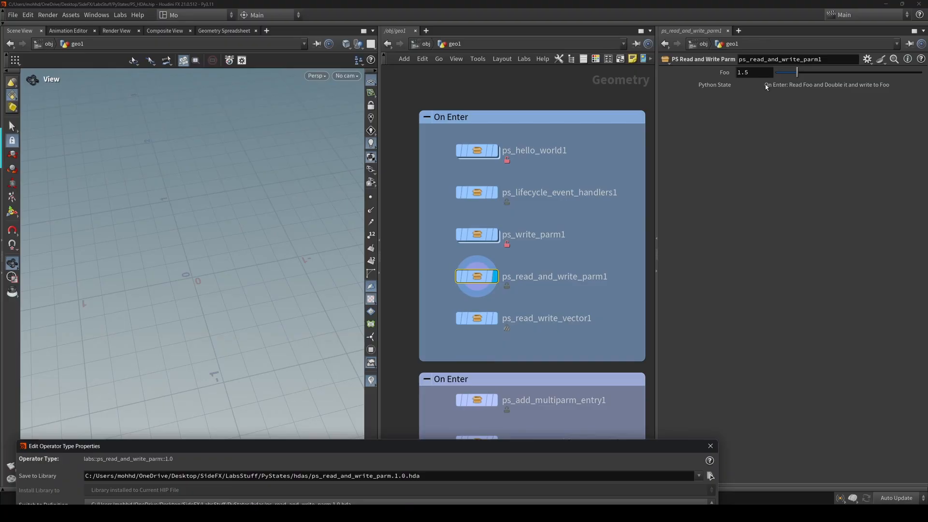
{"action": "mouse_move", "coordinate": [836, 91]}
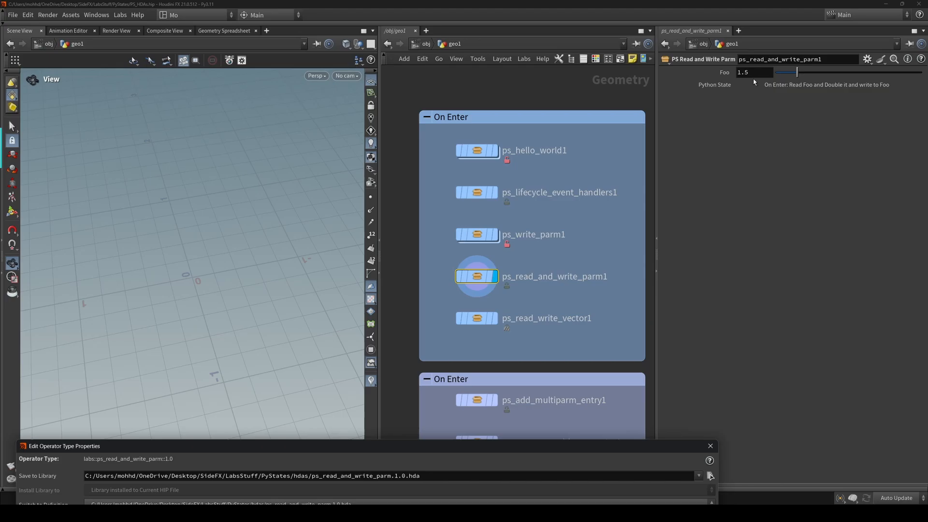
{"action": "mouse_move", "coordinate": [762, 91]}
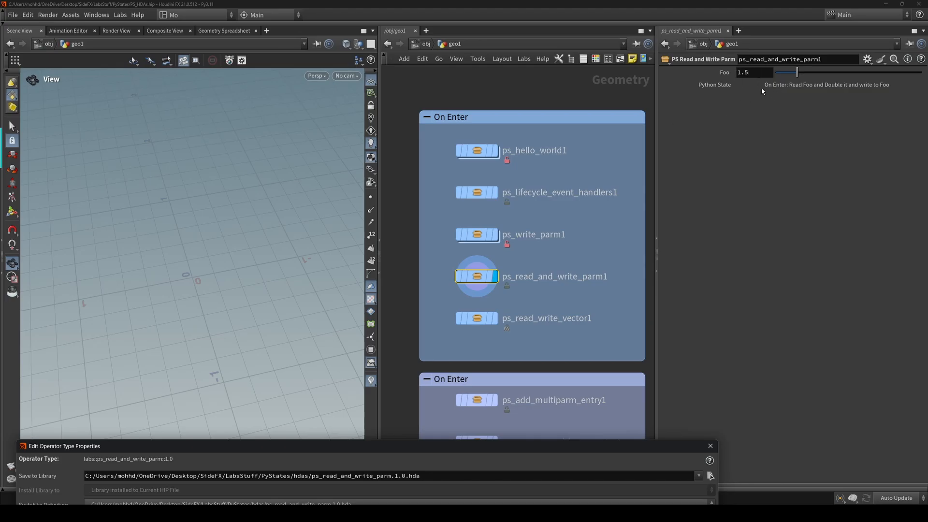
{"action": "mouse_move", "coordinate": [521, 297]}
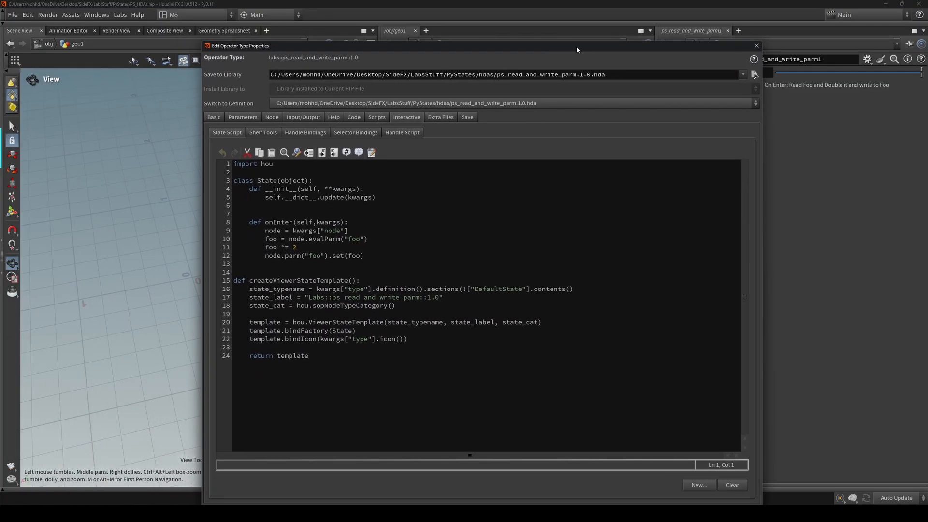
- Read the evalParm, foo *= 2 and parm.set lines that double Foo
{"action": "left_click_drag", "start_coordinate": [250, 305], "coordinate": [309, 355]}
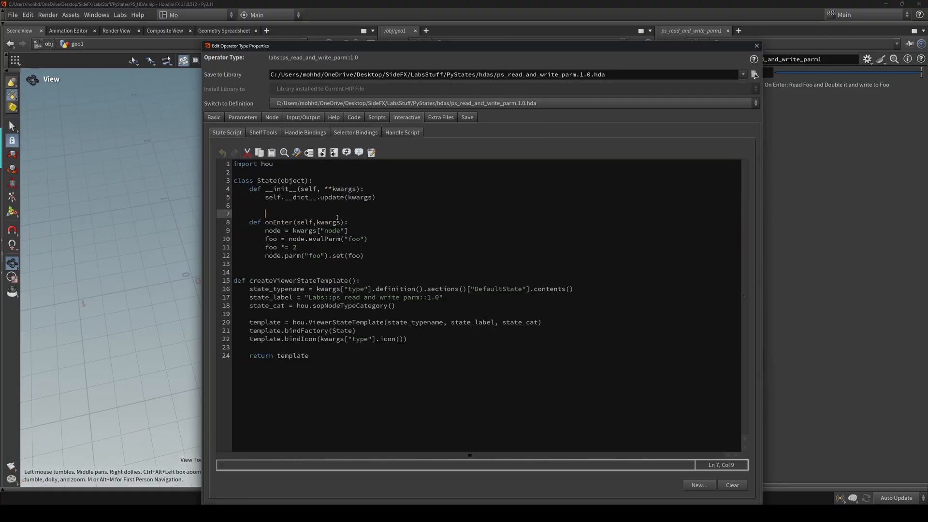
{"action": "double_click", "coordinate": [279, 222]}
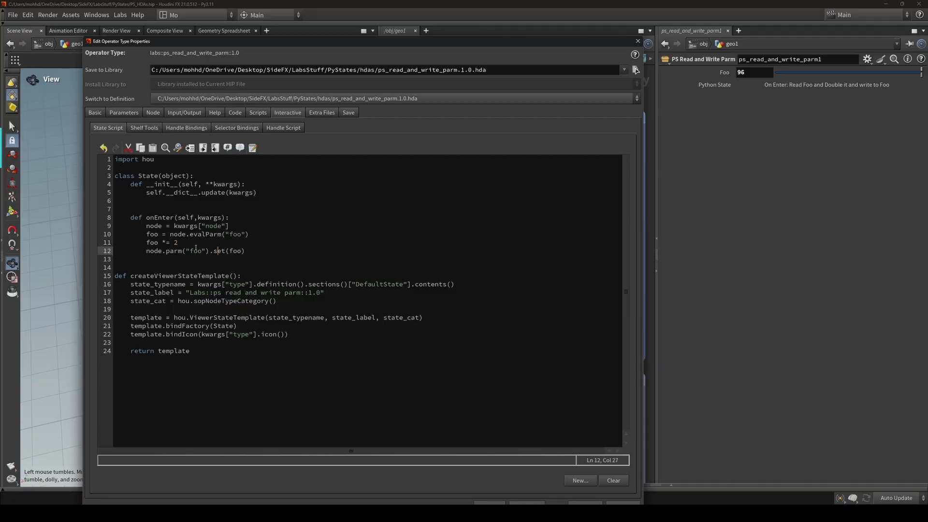
{"action": "double_click", "coordinate": [151, 242]}
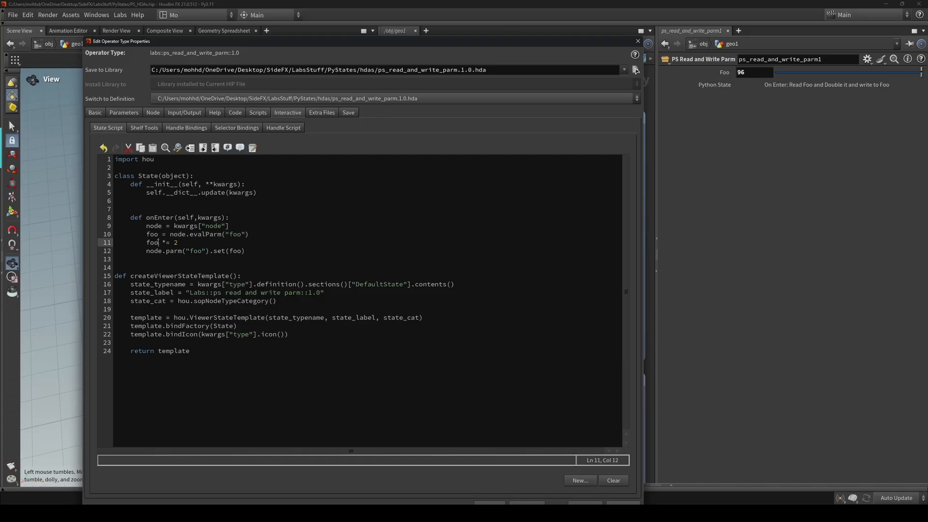
{"action": "double_click", "coordinate": [150, 242]}
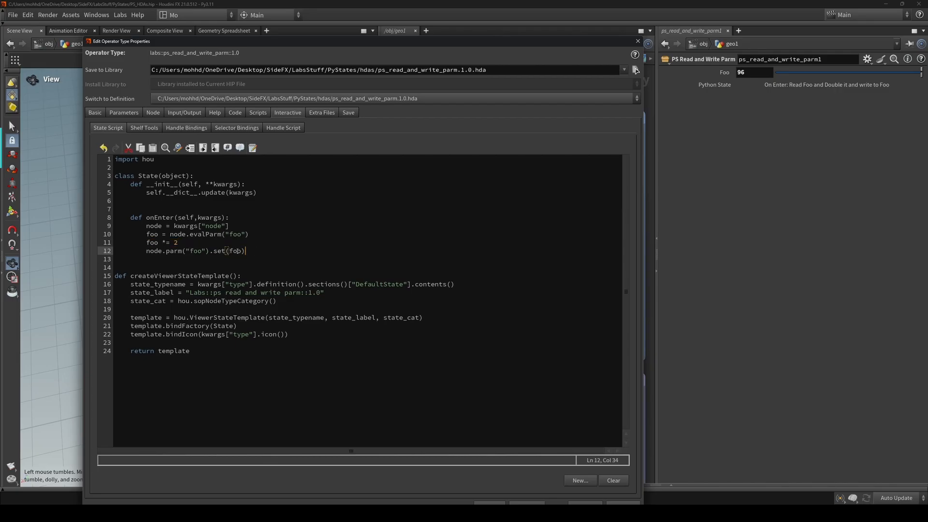
{"action": "double_click", "coordinate": [235, 250]}
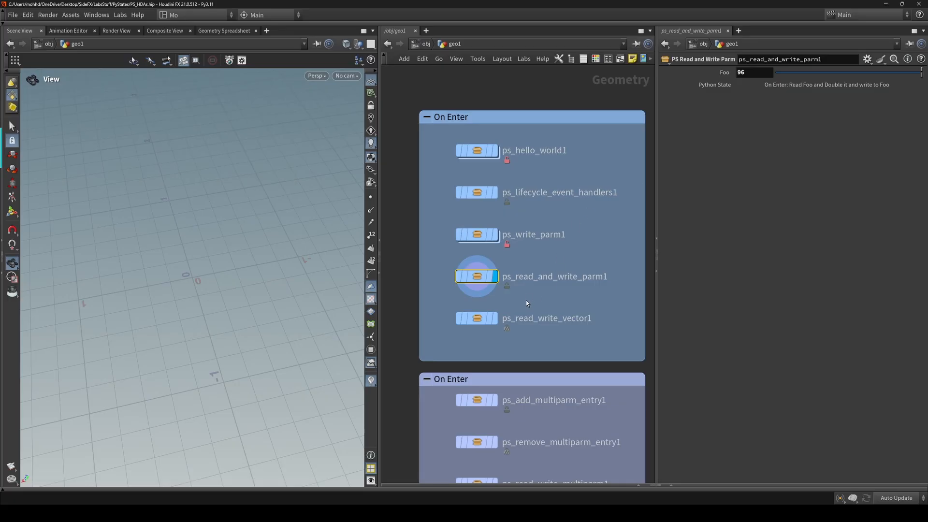
- Test ps_read_write_vector1's state, doubling Foo to 4, 8, 12, and open its script
{"action": "left_click", "coordinate": [477, 318]}
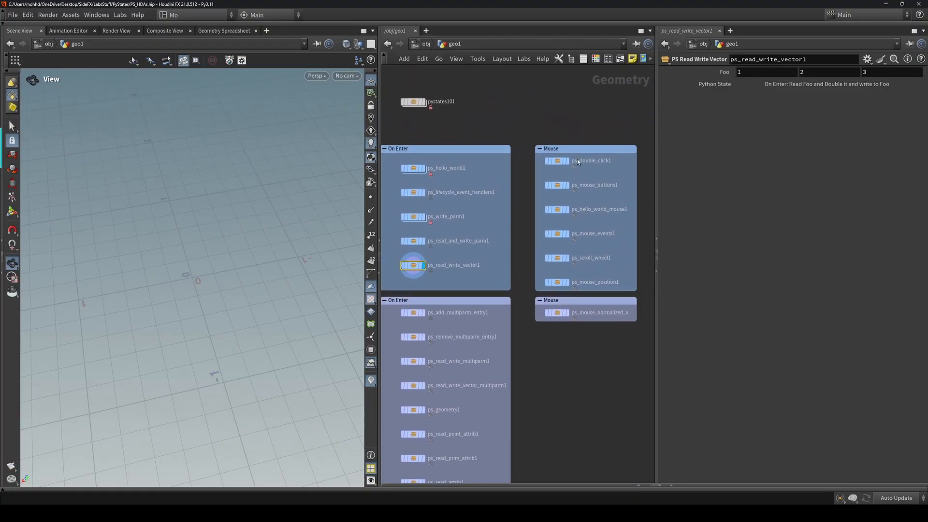
{"action": "scroll", "scroll_direction": "down", "scroll_amount": 3}
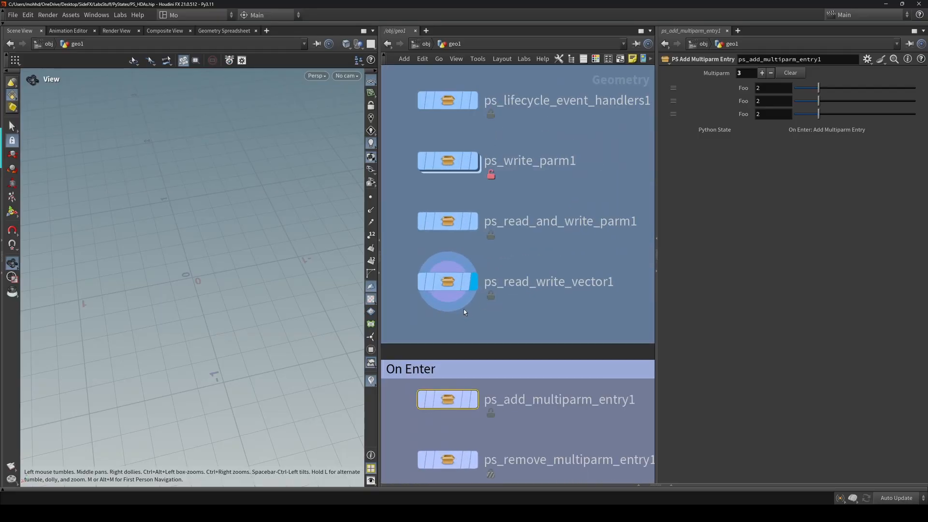
{"action": "left_click", "coordinate": [444, 285]}
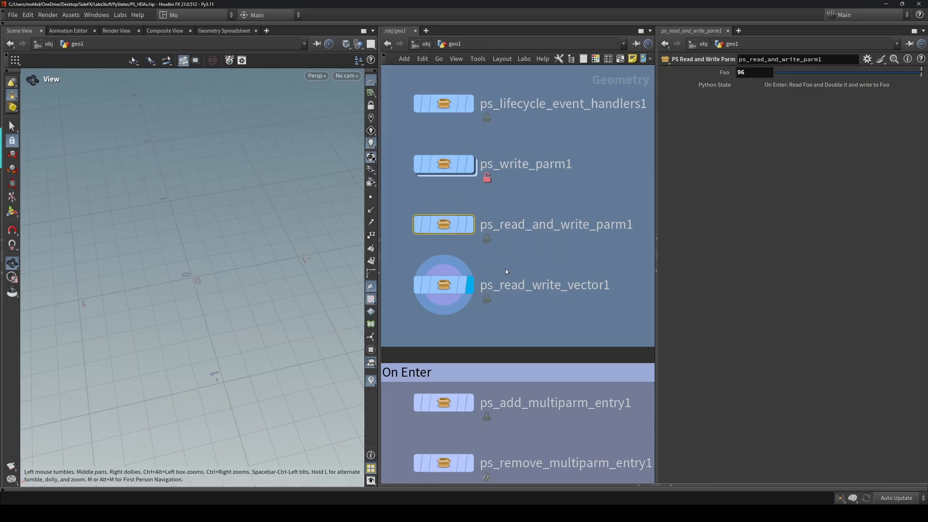
{"action": "left_click", "coordinate": [443, 285]}
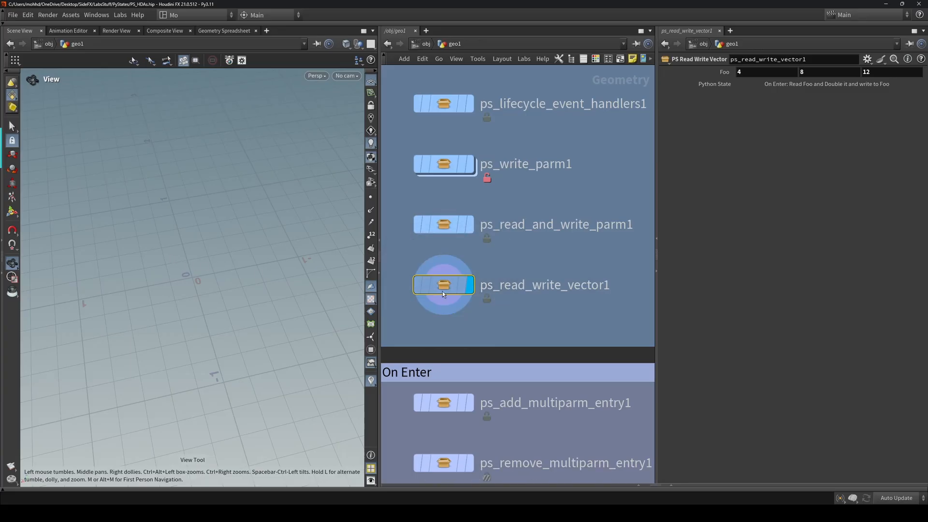
{"action": "double_click", "coordinate": [443, 284]}
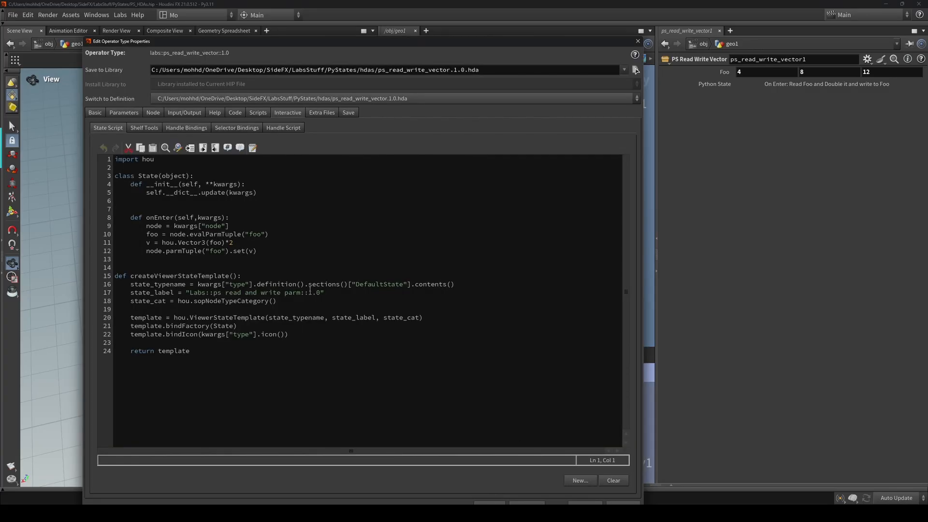
{"action": "mouse_move", "coordinate": [530, 45]}
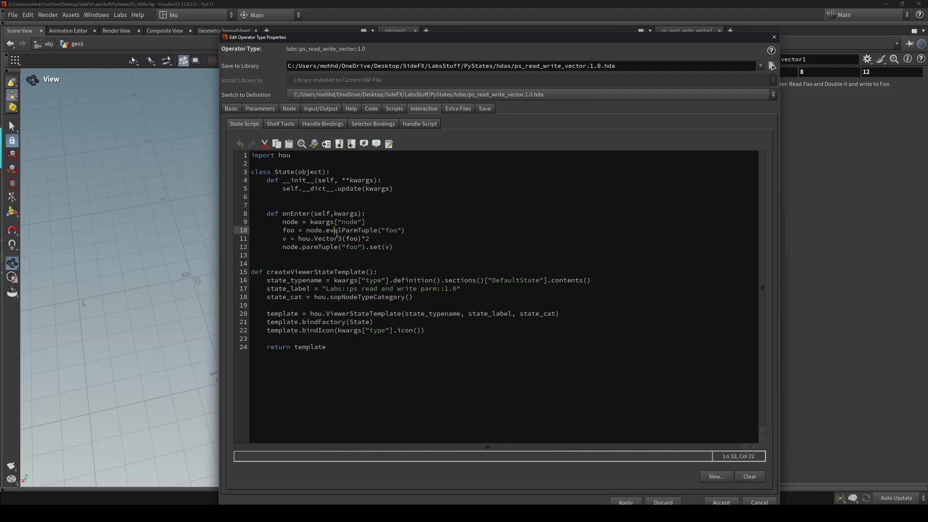
- Review evalParmTuple, hou.Vector3(foo)*2 and parmTuple.set, then inspect the Python State label
{"action": "double_click", "coordinate": [353, 230]}
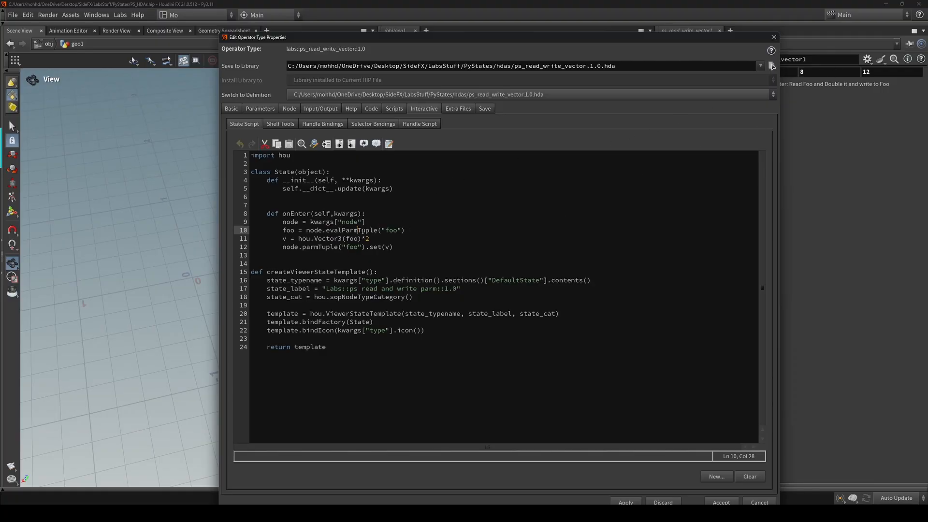
{"action": "double_click", "coordinate": [340, 230]}
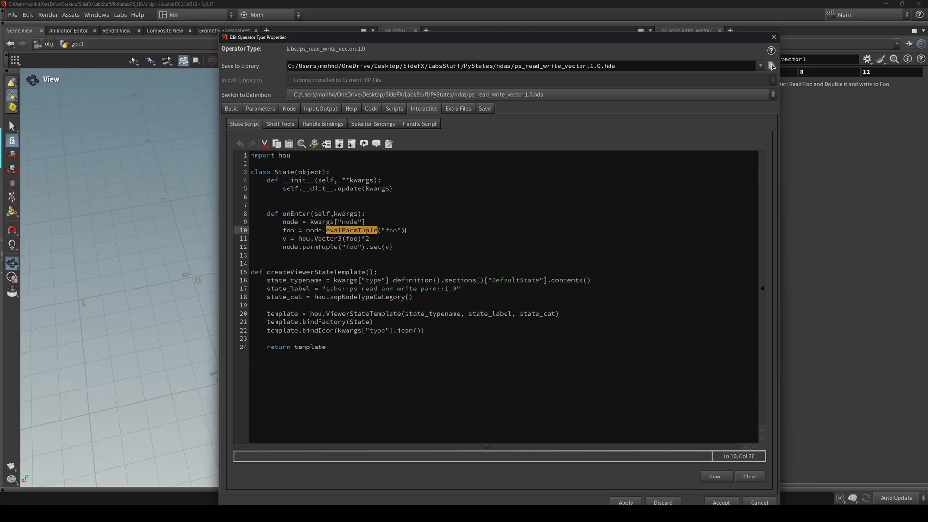
{"action": "double_click", "coordinate": [392, 230]}
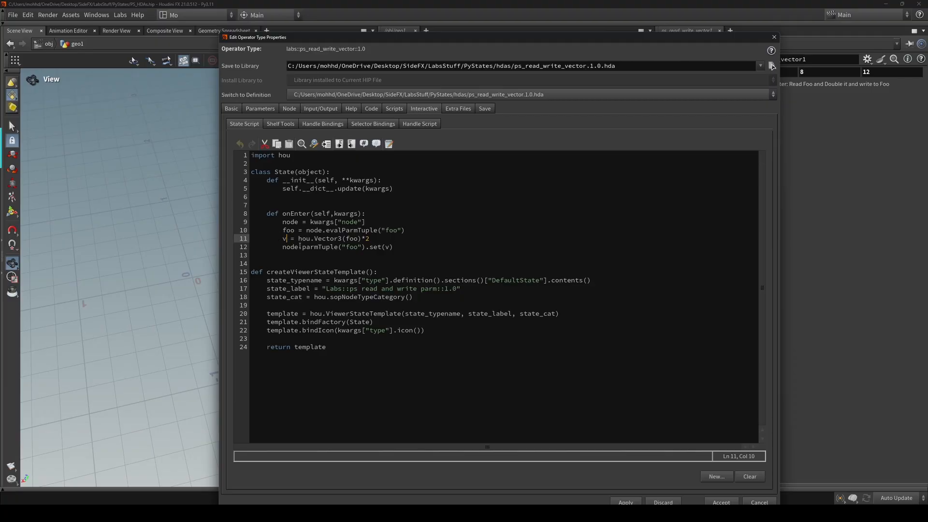
{"action": "double_click", "coordinate": [319, 237]}
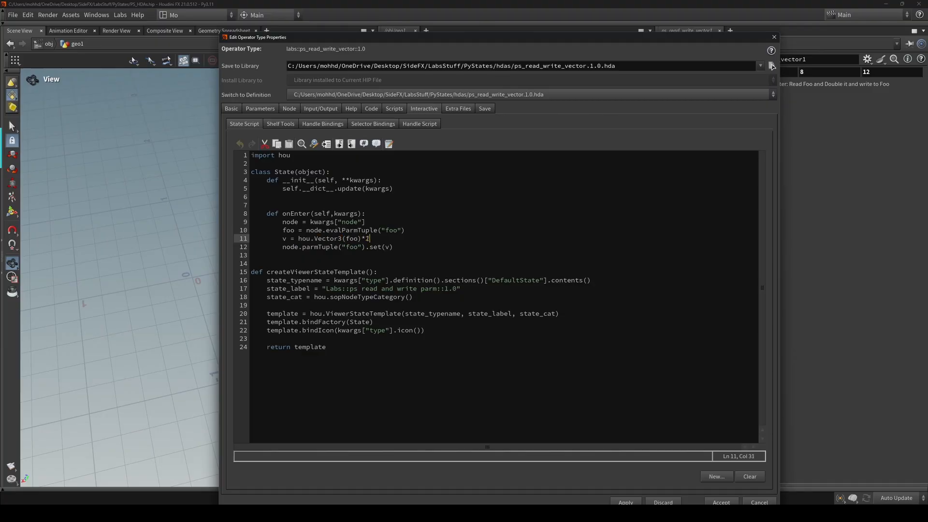
{"action": "type", "text": "2"}
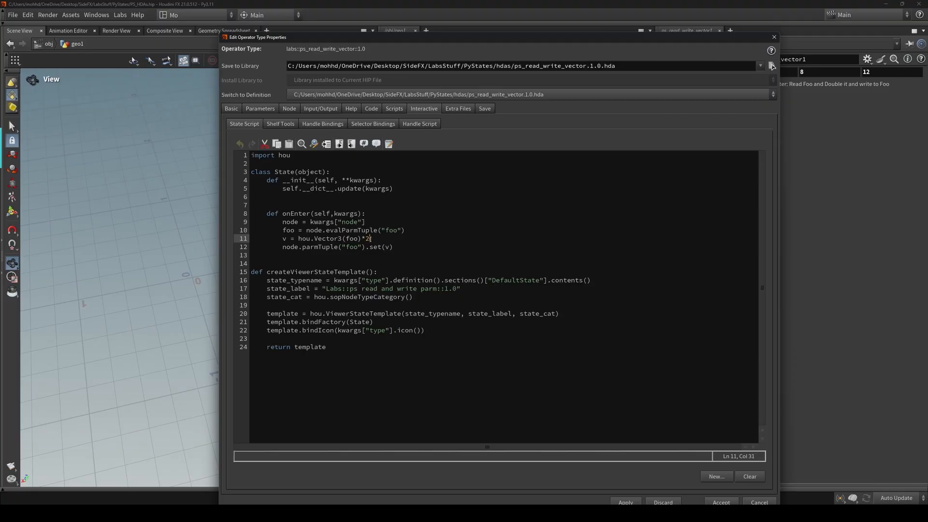
{"action": "double_click", "coordinate": [290, 247]}
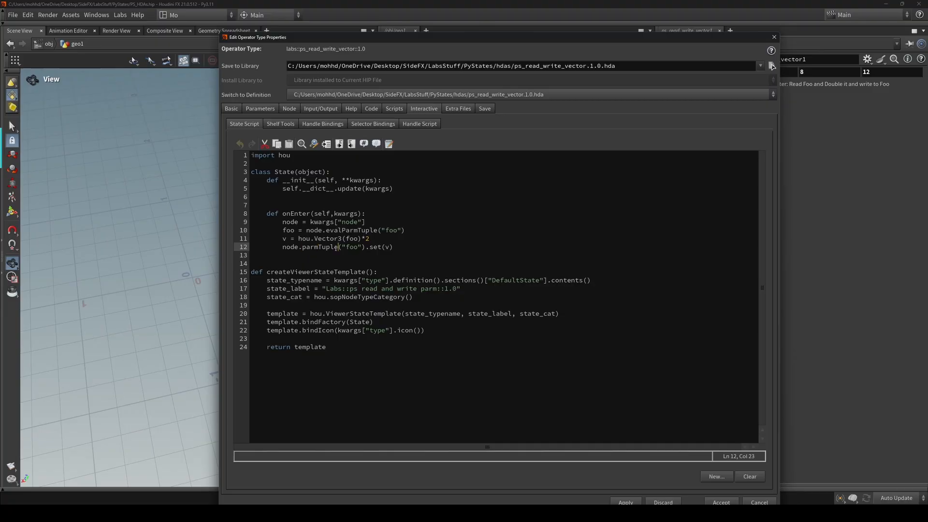
{"action": "double_click", "coordinate": [319, 247]}
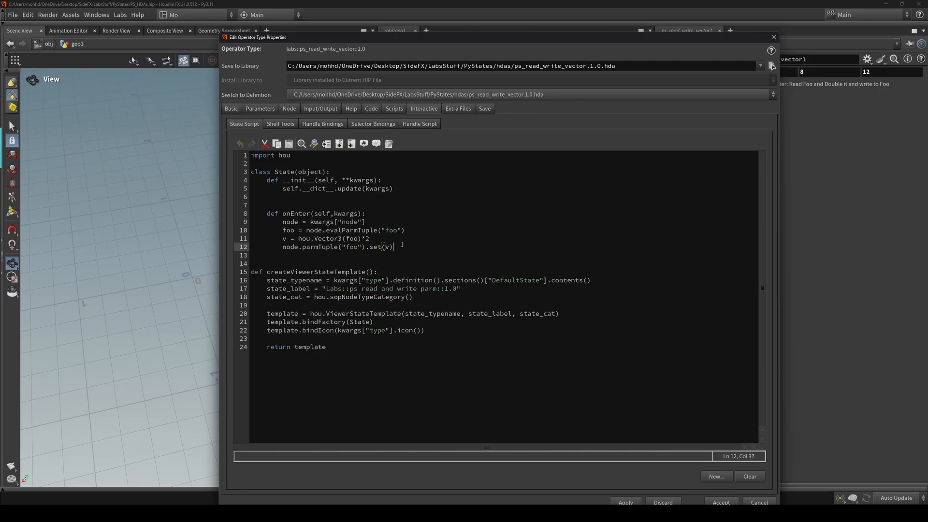
{"action": "left_click", "coordinate": [625, 502]}
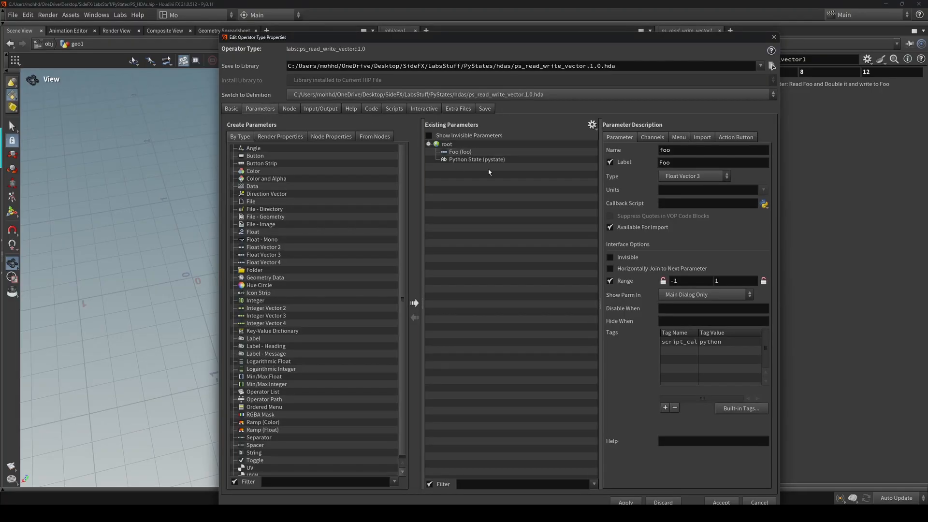
{"action": "left_click", "coordinate": [477, 159]}
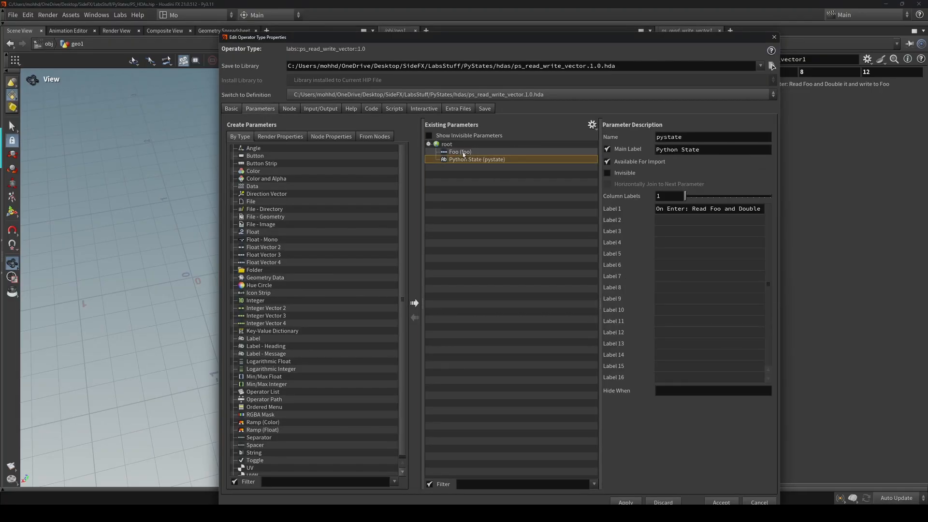